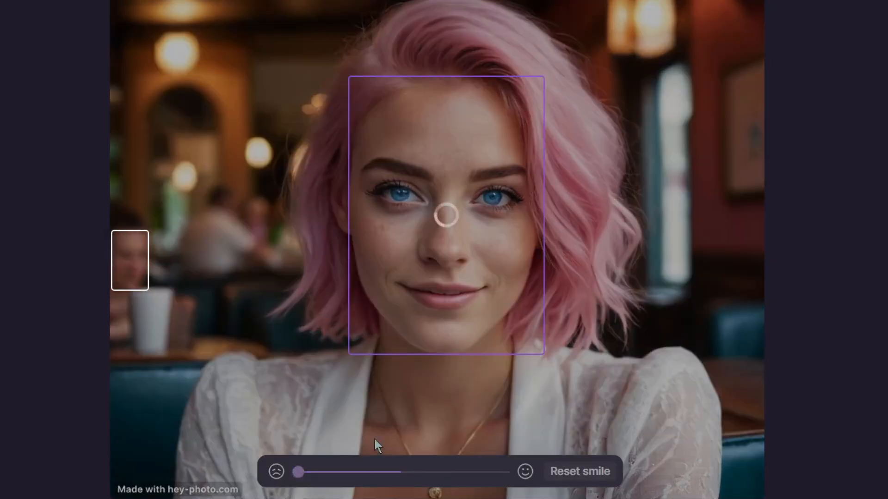
Drag the smile slider toward the sad end so the woman's face turns neutral and unsmiling.
{"action": "left_click_drag", "start_coordinate": [297, 471], "coordinate": [301, 471]}
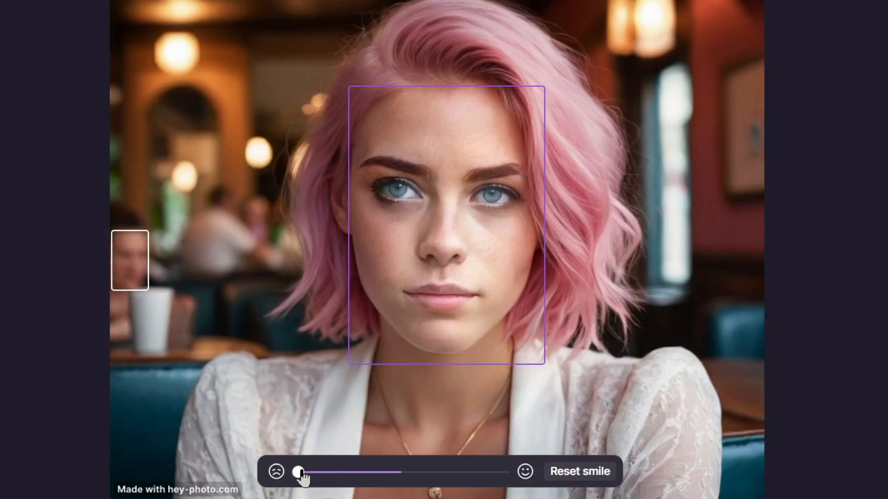
{"action": "left_click_drag", "start_coordinate": [300, 472], "coordinate": [439, 471]}
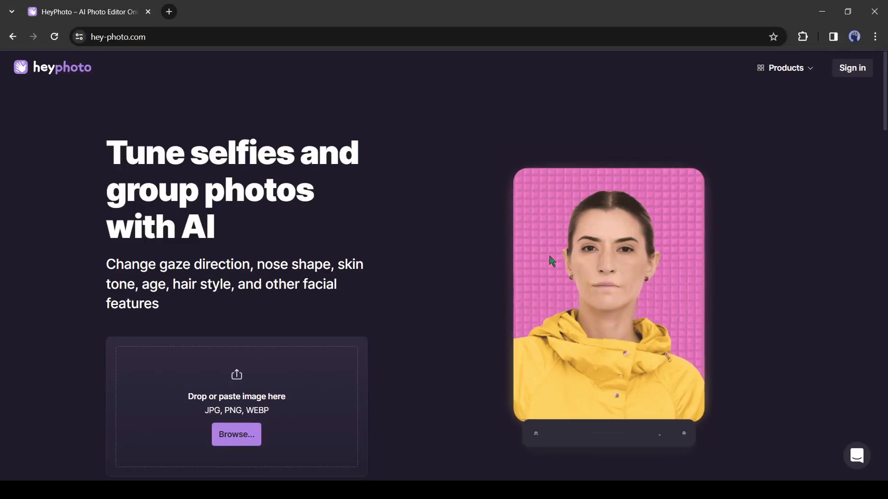
Scroll the homepage past the feature cards and other face apps down to the FAQ and footer.
{"action": "scroll", "scroll_direction": "down", "scroll_amount": 3}
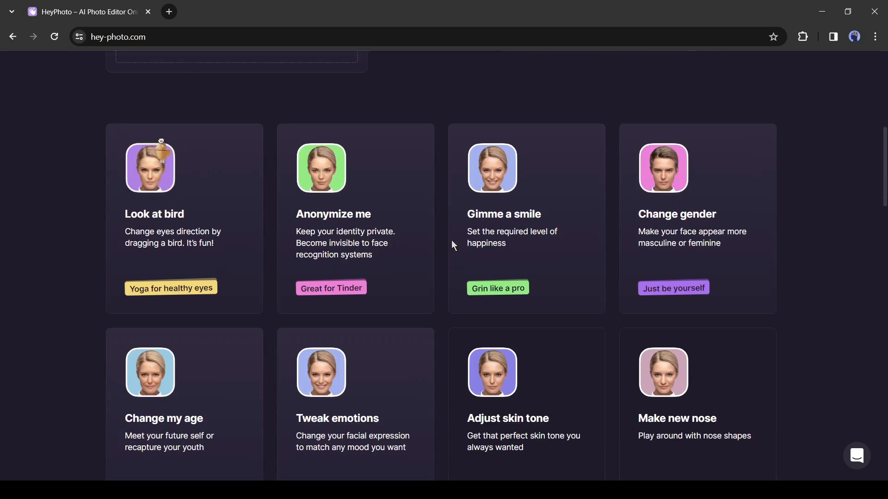
{"action": "scroll", "scroll_direction": "down", "scroll_amount": 3}
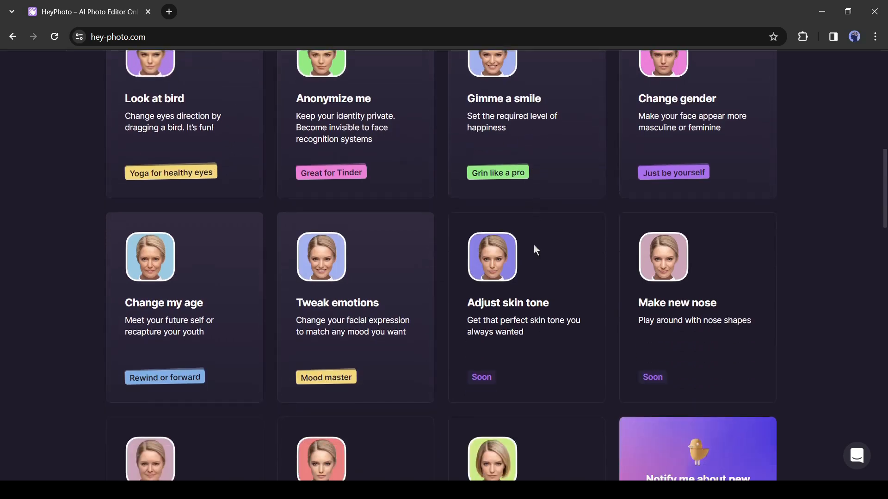
{"action": "scroll", "scroll_direction": "down", "scroll_amount": 3}
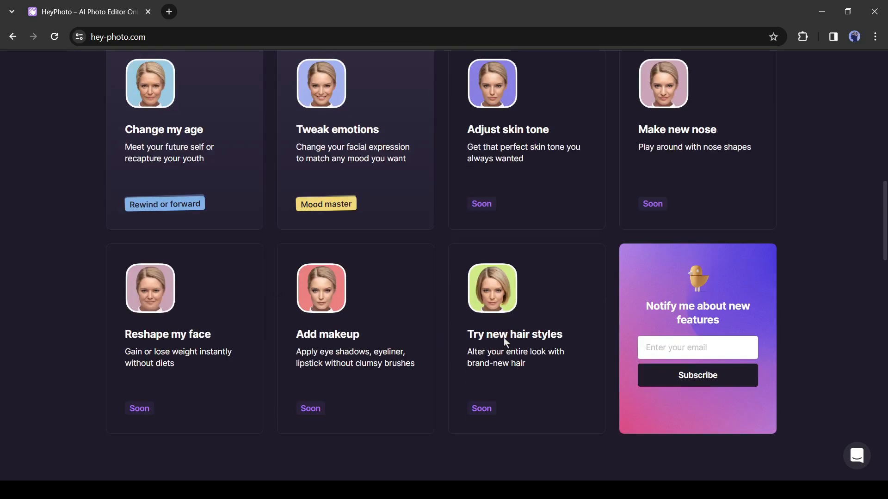
{"action": "scroll", "scroll_direction": "down", "scroll_amount": 3}
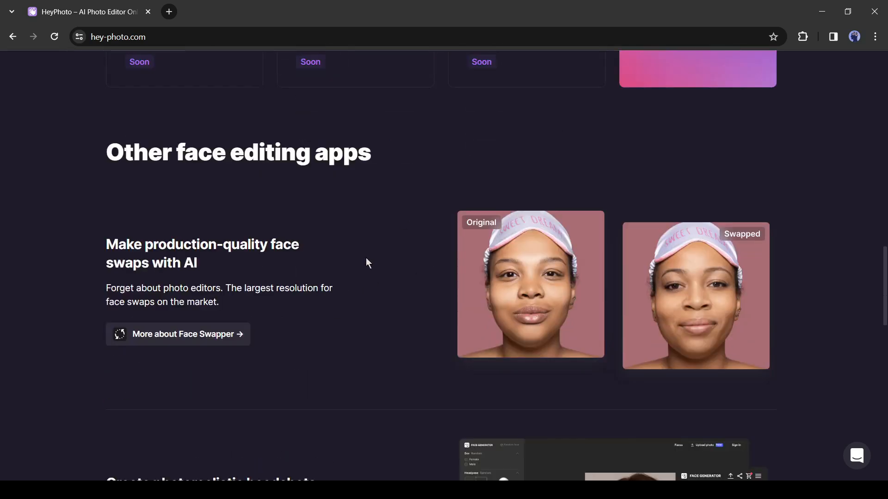
{"action": "scroll", "scroll_direction": "down", "scroll_amount": 3}
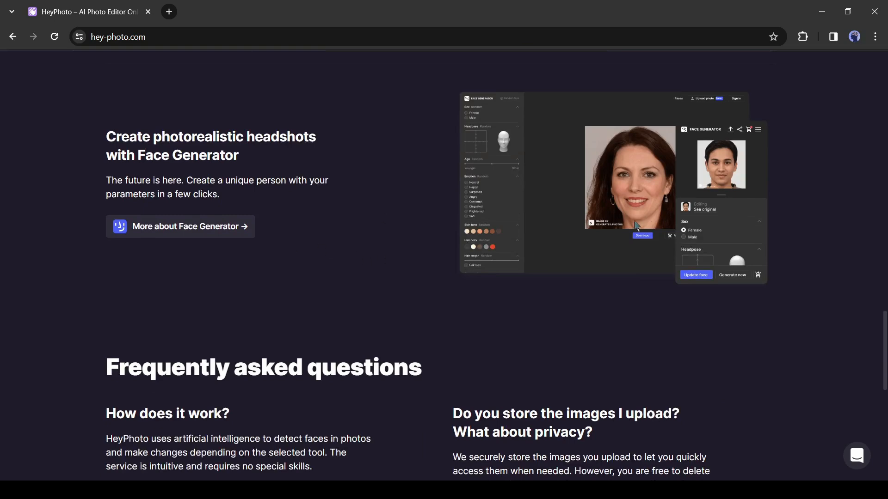
{"action": "scroll", "scroll_direction": "down", "scroll_amount": 3}
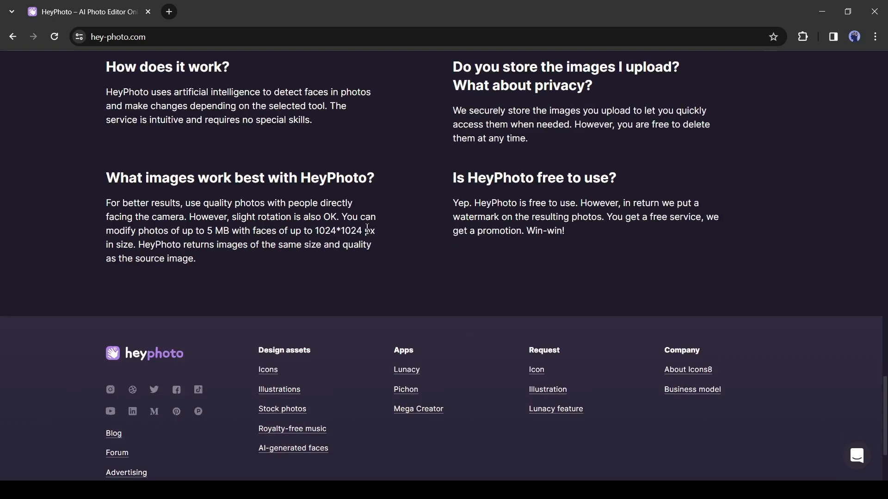
Search Google for "hey photo ai" from a new tab to reach the HeyPhoto site.
{"action": "left_click", "coordinate": [169, 12]}
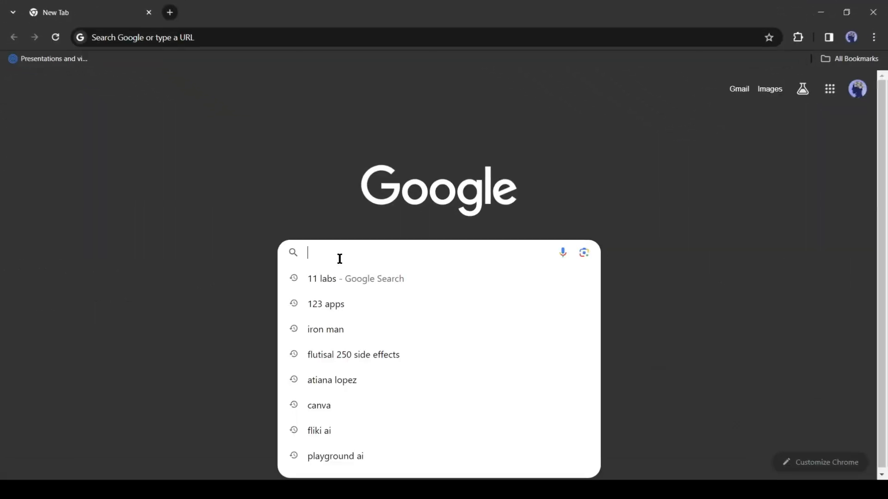
{"action": "type", "text": "hey photo"}
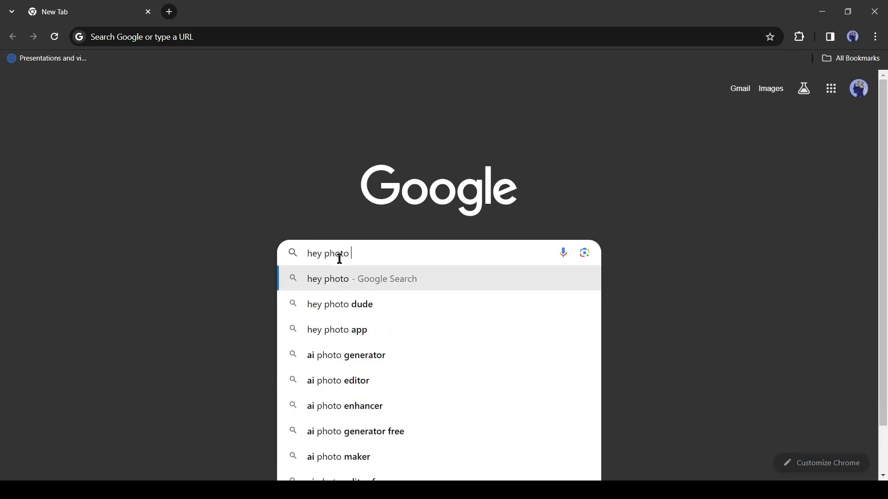
{"action": "type", "text": "hey photo ai"}
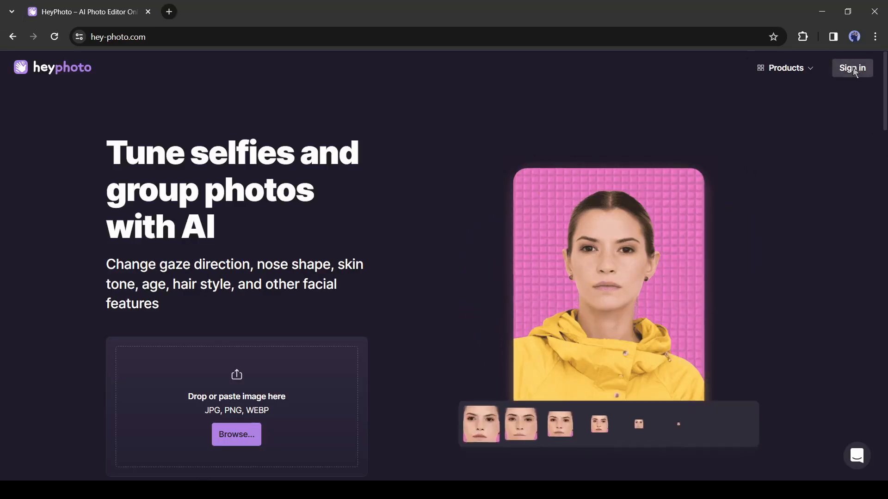
Sign in to the Icons8 account via the Log in dialog and return to the portrait in the editor.
{"action": "left_click", "coordinate": [852, 68]}
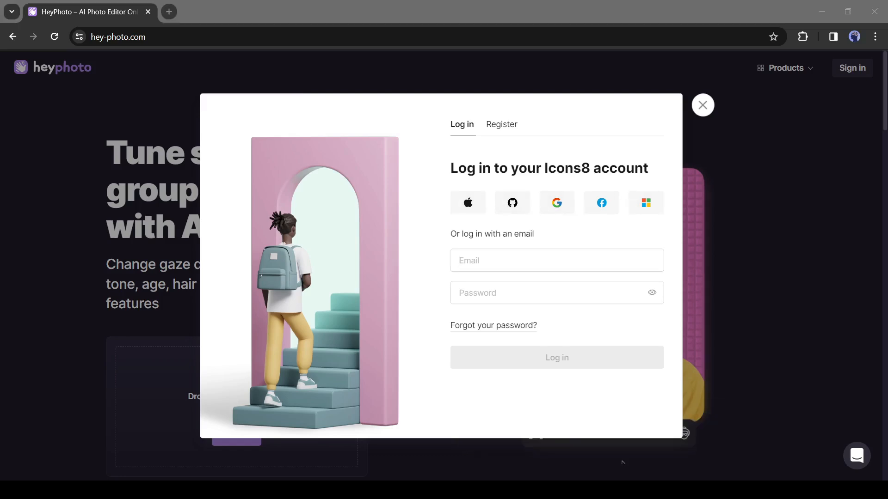
{"action": "left_click", "coordinate": [557, 202]}
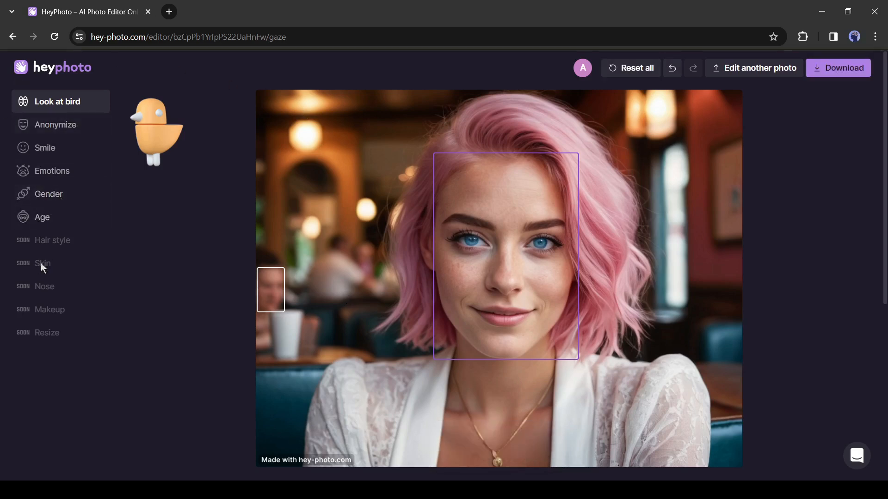
{"action": "mouse_move", "coordinate": [69, 108]}
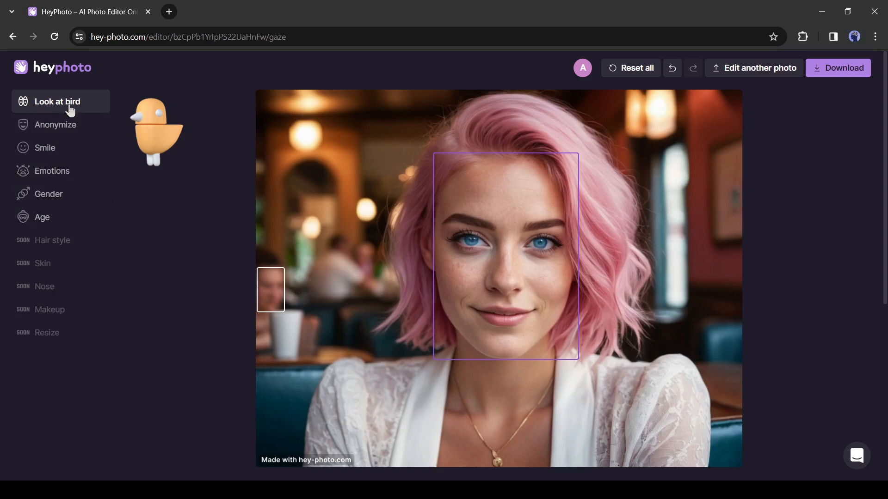
{"action": "mouse_move", "coordinate": [174, 139]}
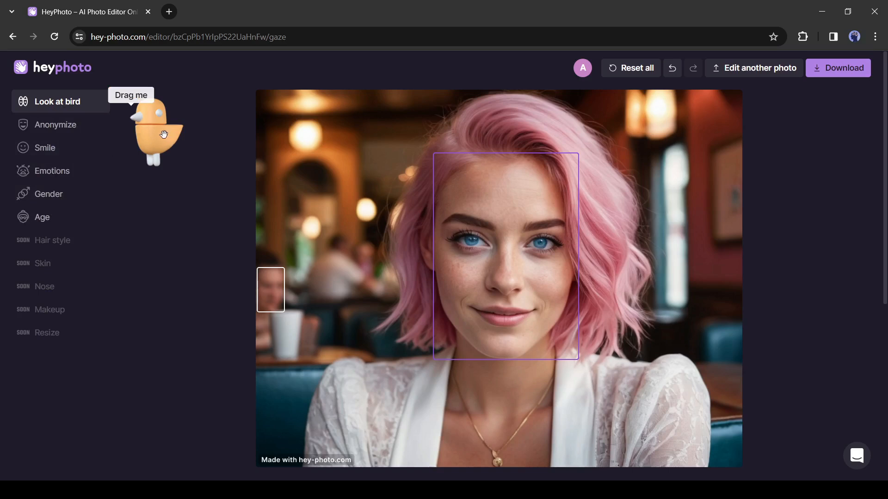
{"action": "left_click_drag", "start_coordinate": [164, 135], "coordinate": [322, 242]}
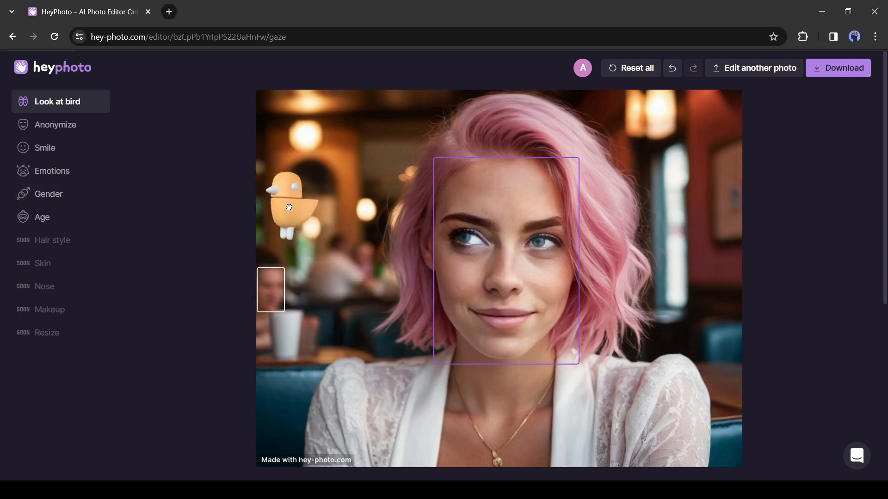
{"action": "mouse_move", "coordinate": [271, 211]}
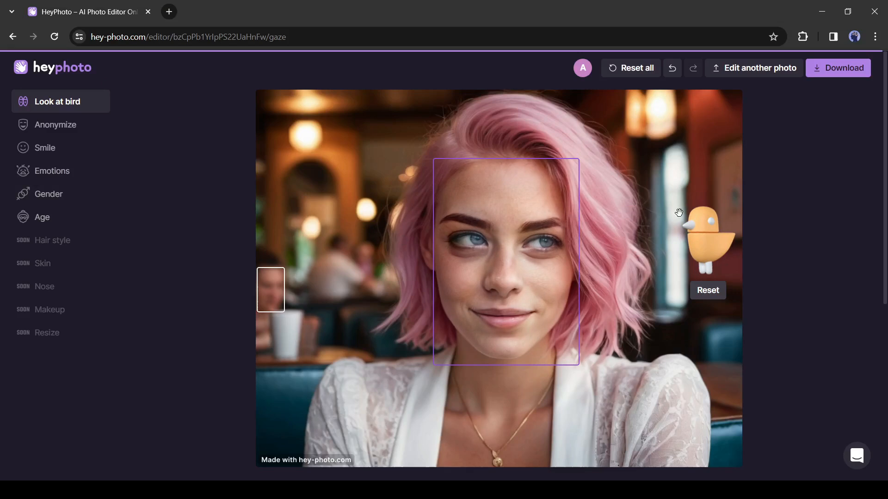
{"action": "mouse_move", "coordinate": [713, 241]}
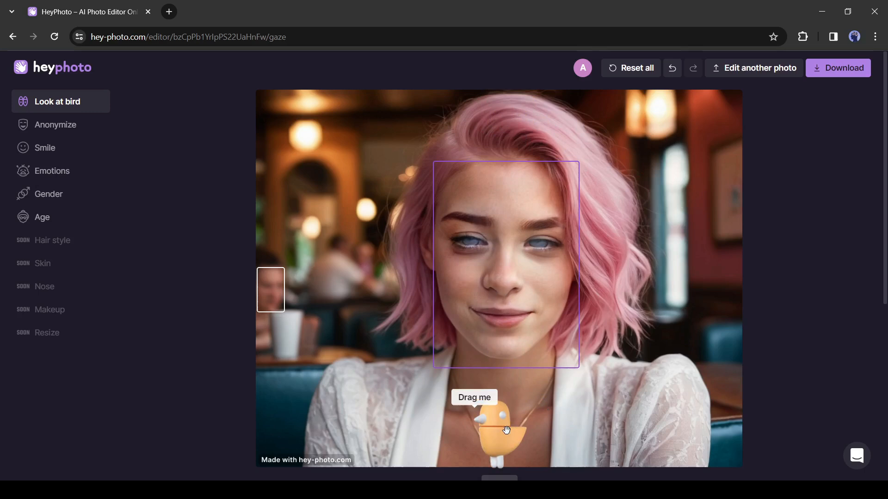
{"action": "left_click_drag", "start_coordinate": [504, 429], "coordinate": [547, 356]}
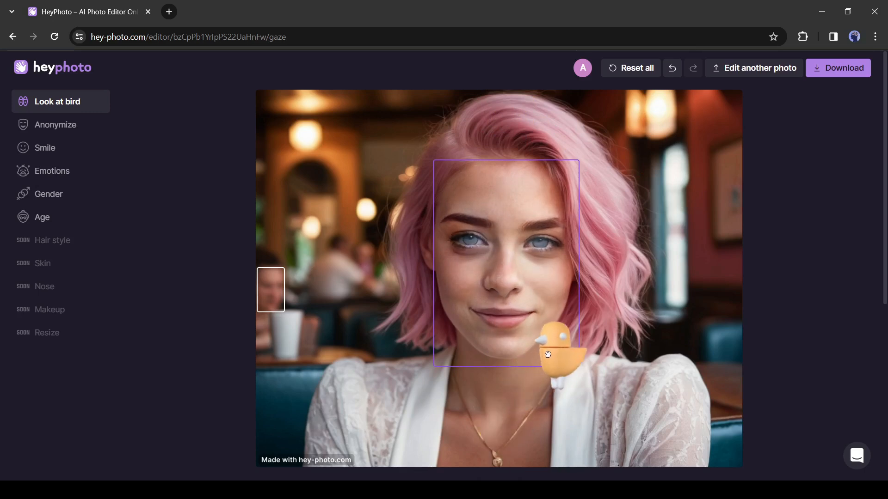
{"action": "left_click_drag", "start_coordinate": [547, 355], "coordinate": [588, 308]}
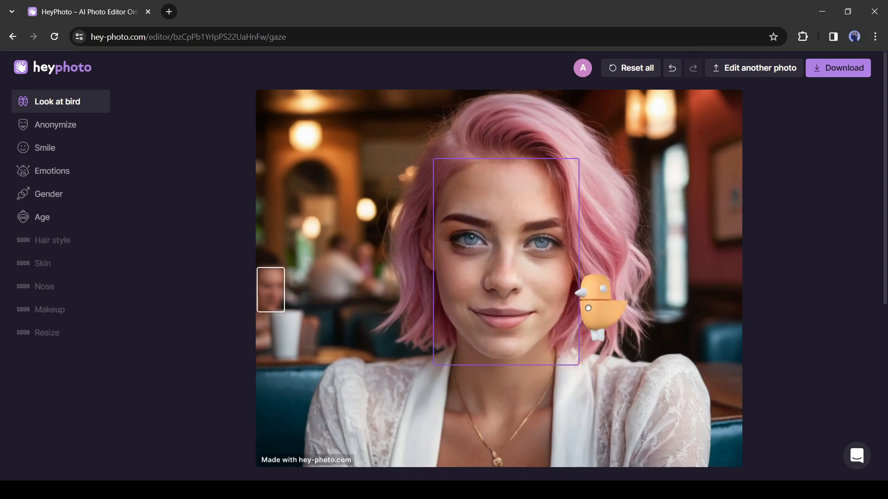
{"action": "left_click_drag", "start_coordinate": [588, 307], "coordinate": [427, 325]}
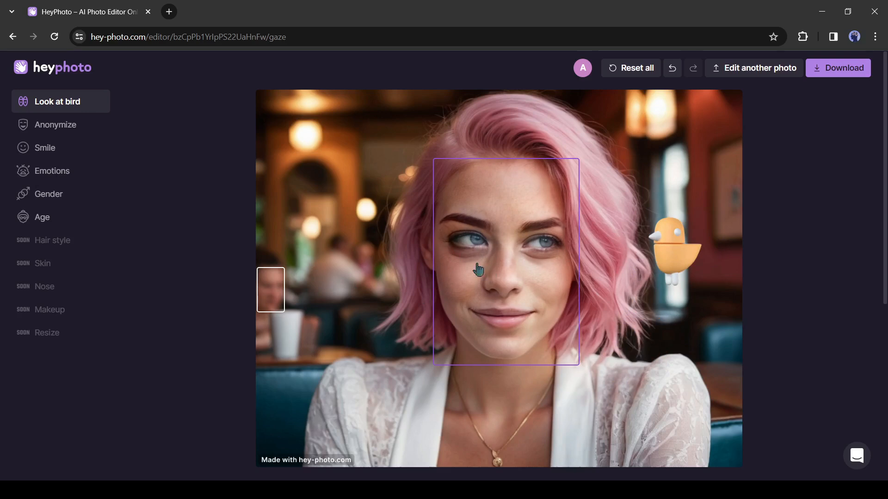
{"action": "mouse_move", "coordinate": [495, 326]}
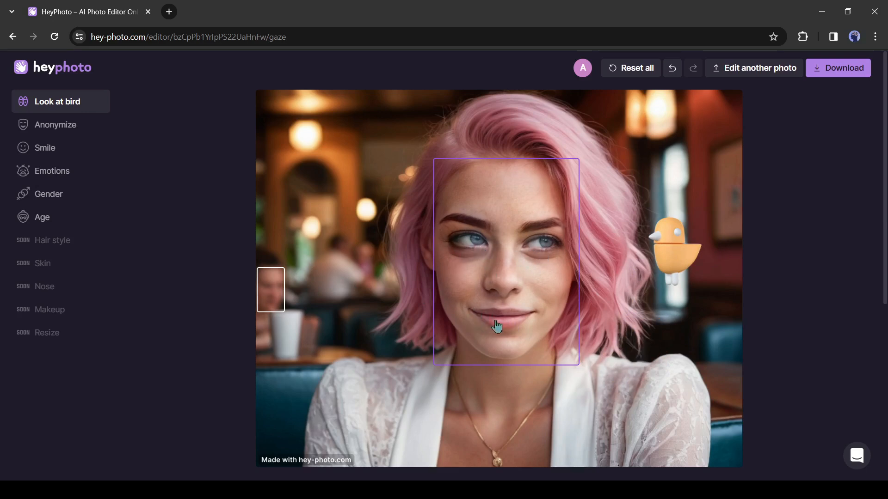
{"action": "mouse_move", "coordinate": [557, 289]}
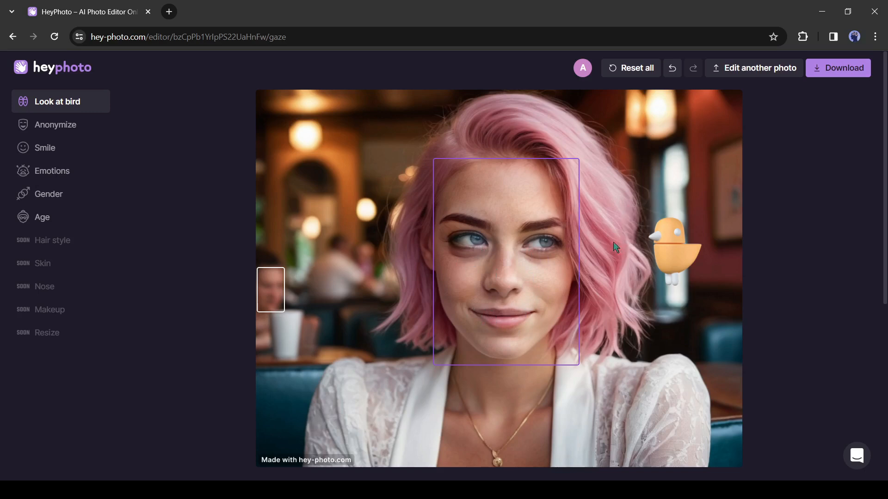
{"action": "mouse_move", "coordinate": [682, 82]}
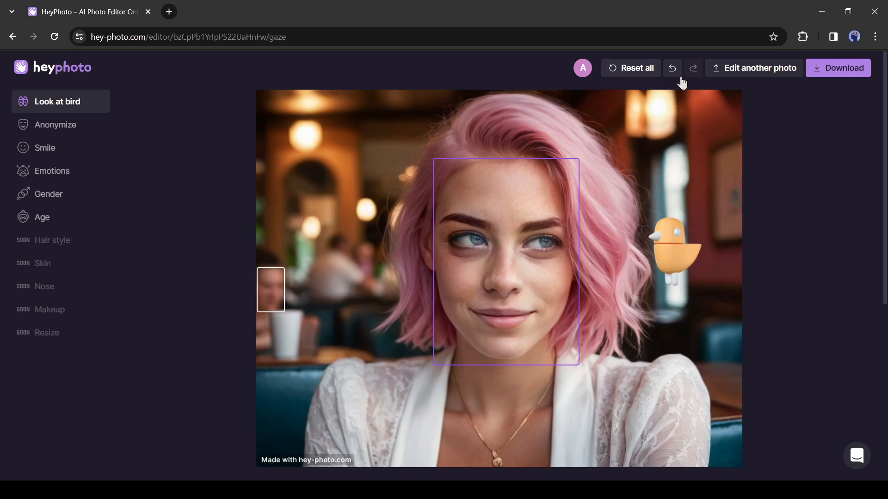
{"action": "mouse_move", "coordinate": [678, 255]}
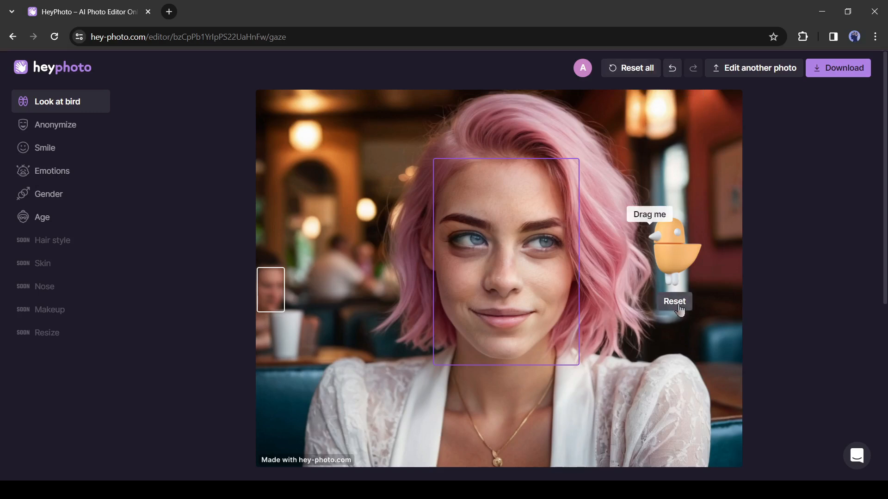
{"action": "left_click", "coordinate": [675, 301]}
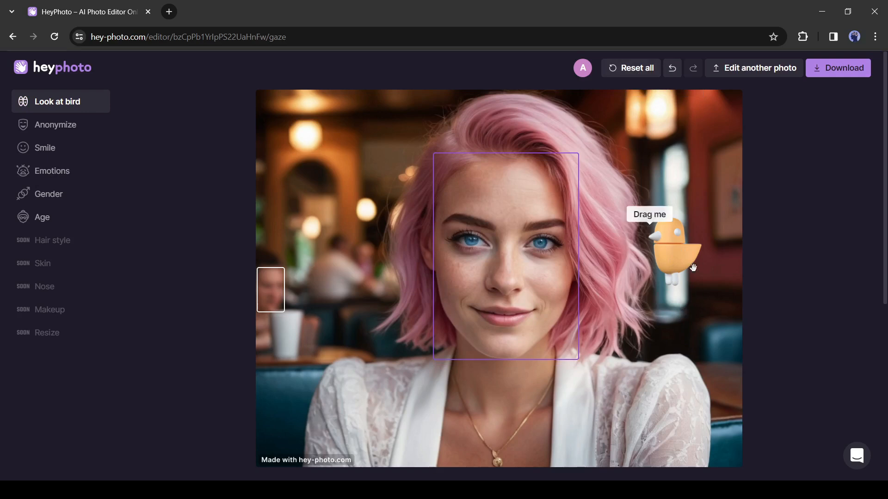
{"action": "left_click", "coordinate": [55, 124]}
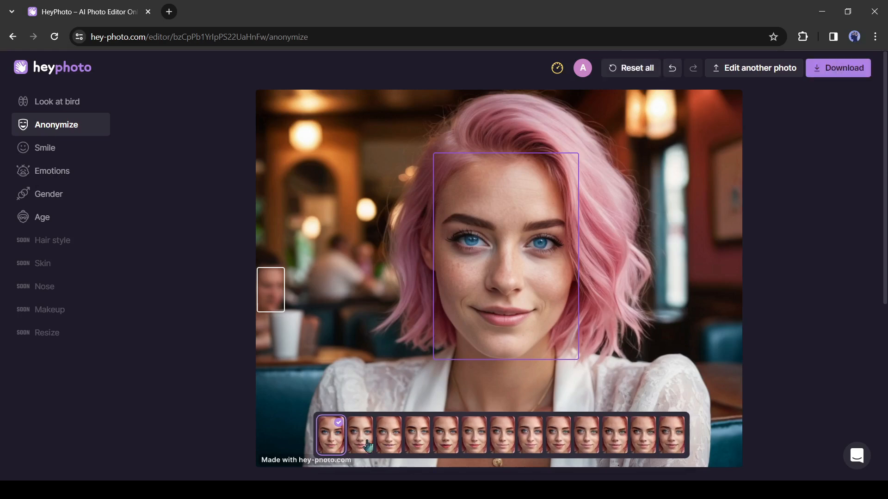
Try the anonymized face variants, keep the last one, and move to the Smile tool.
{"action": "left_click", "coordinate": [474, 437]}
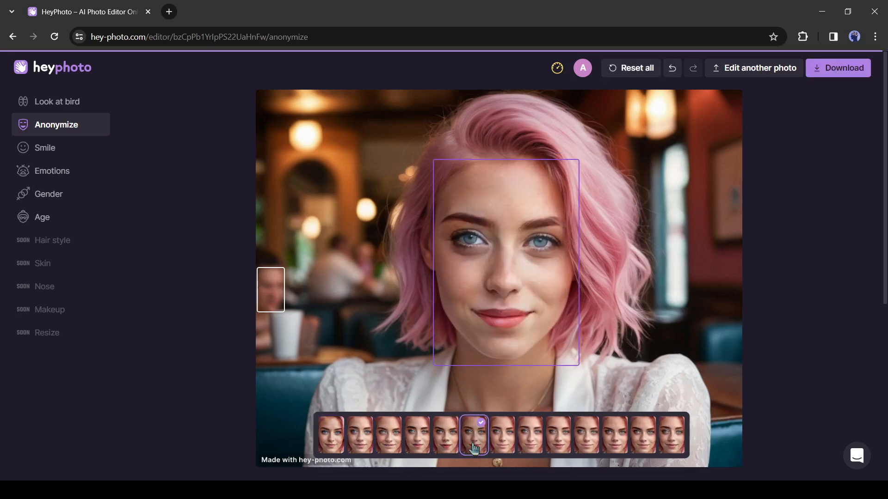
{"action": "left_click", "coordinate": [615, 434]}
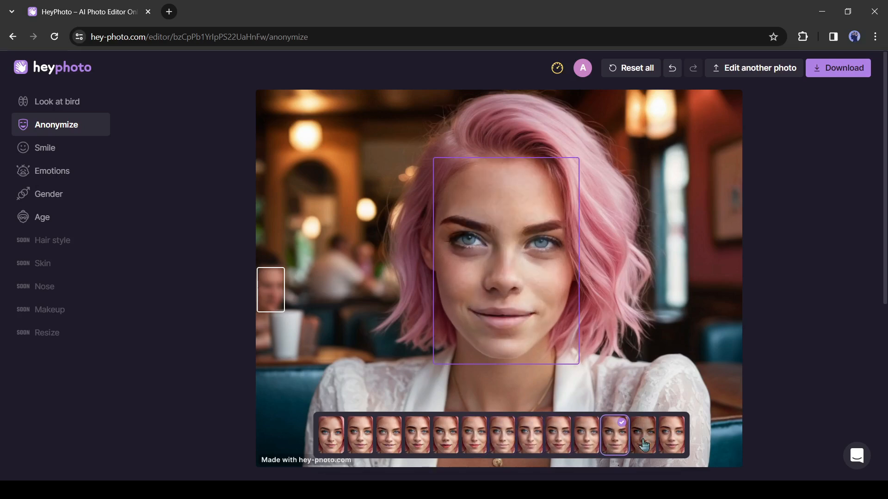
{"action": "left_click", "coordinate": [671, 439]}
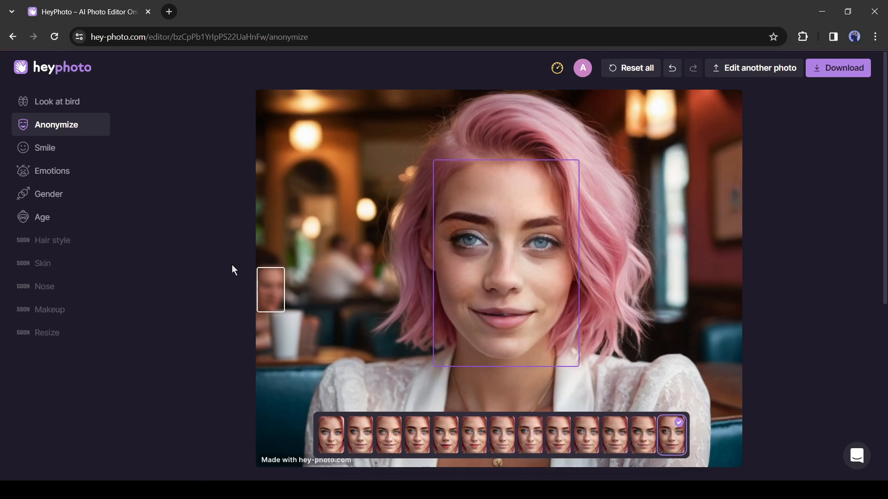
{"action": "left_click", "coordinate": [44, 147]}
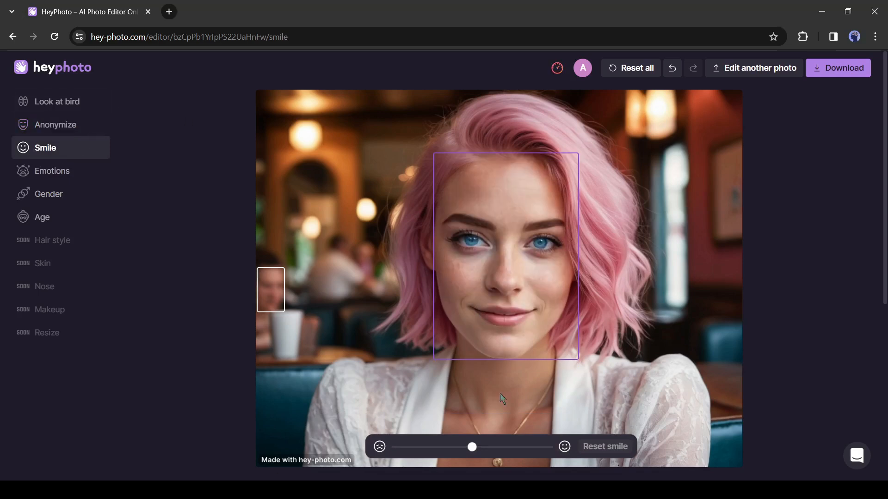
{"action": "mouse_move", "coordinate": [439, 452]}
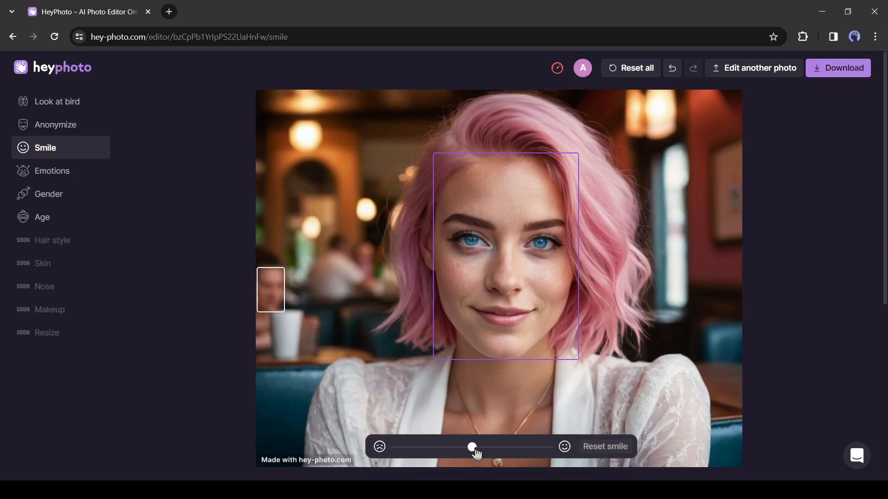
Test the smile slider from no smile through moderate up to a full broad grin.
{"action": "left_click_drag", "start_coordinate": [472, 447], "coordinate": [396, 447]}
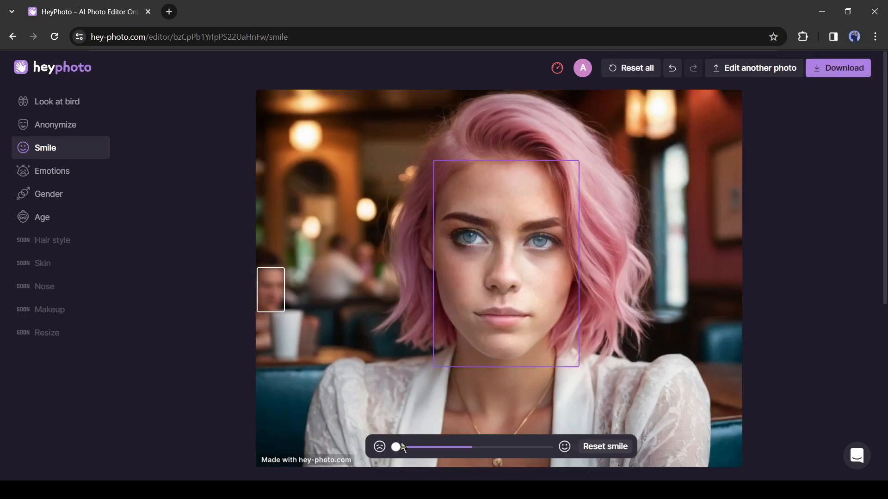
{"action": "left_click_drag", "start_coordinate": [395, 447], "coordinate": [499, 447]}
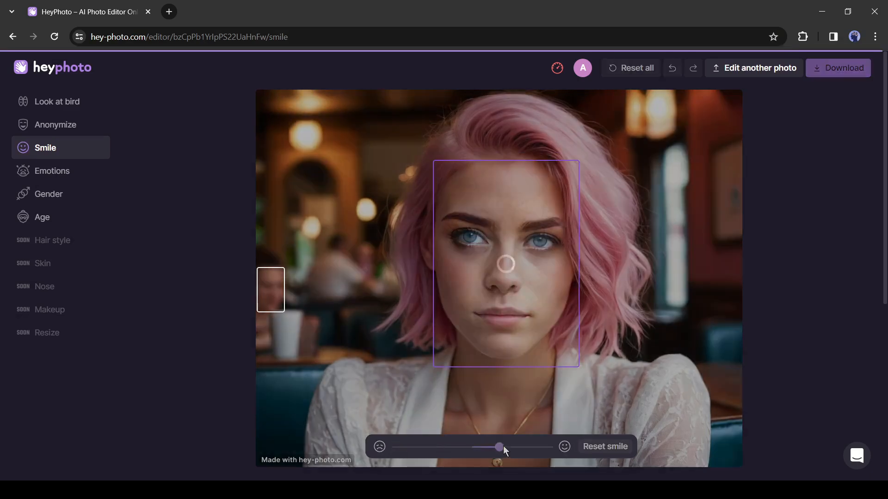
{"action": "left_click_drag", "start_coordinate": [499, 447], "coordinate": [499, 447]}
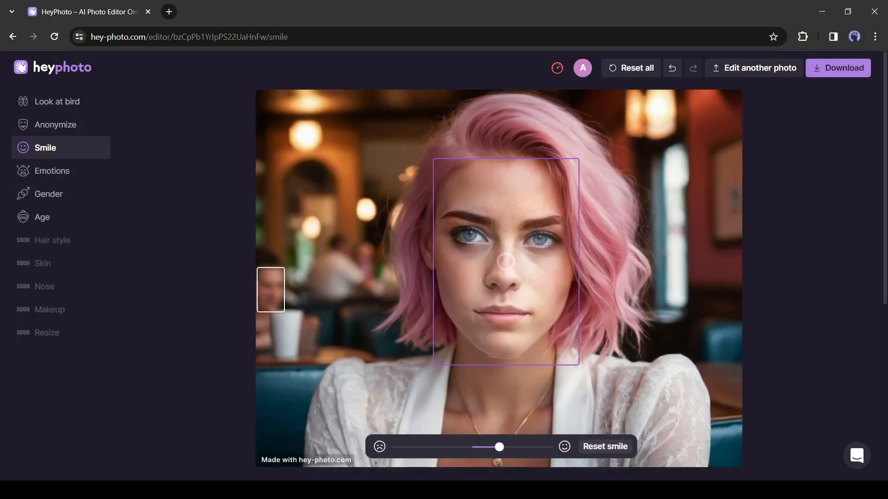
{"action": "left_click_drag", "start_coordinate": [497, 447], "coordinate": [498, 447]}
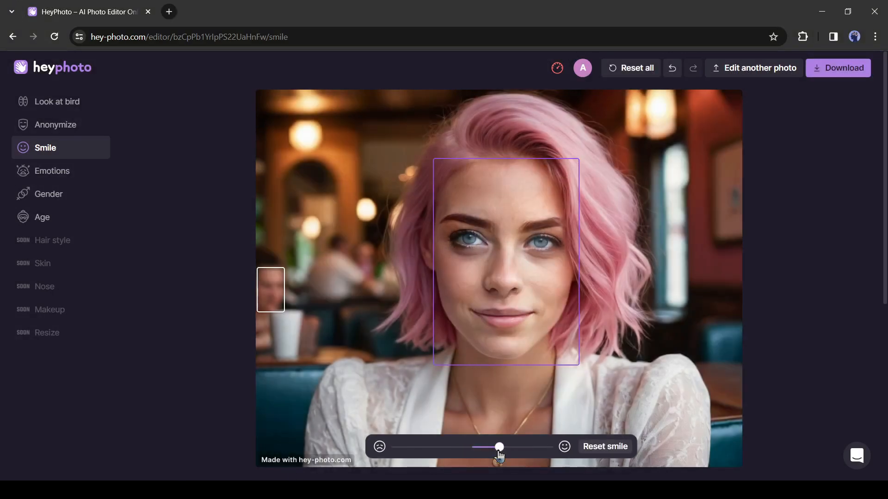
{"action": "left_click_drag", "start_coordinate": [499, 447], "coordinate": [520, 447]}
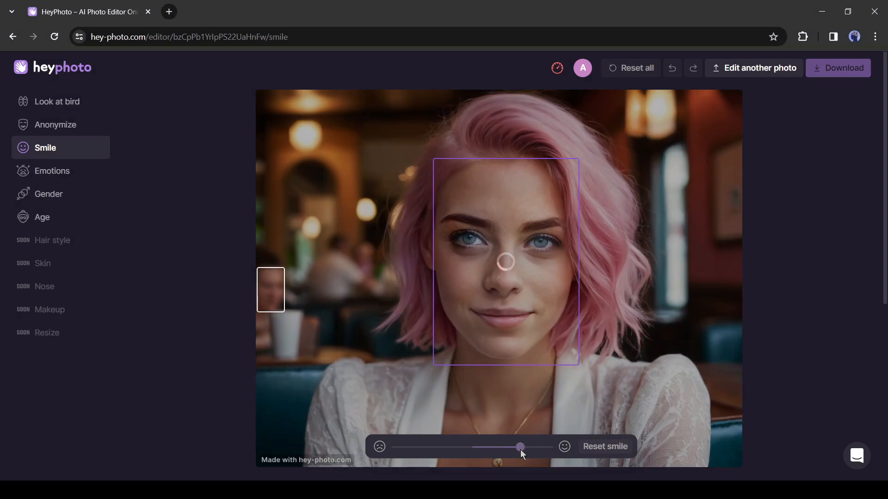
{"action": "left_click_drag", "start_coordinate": [520, 448], "coordinate": [520, 447]}
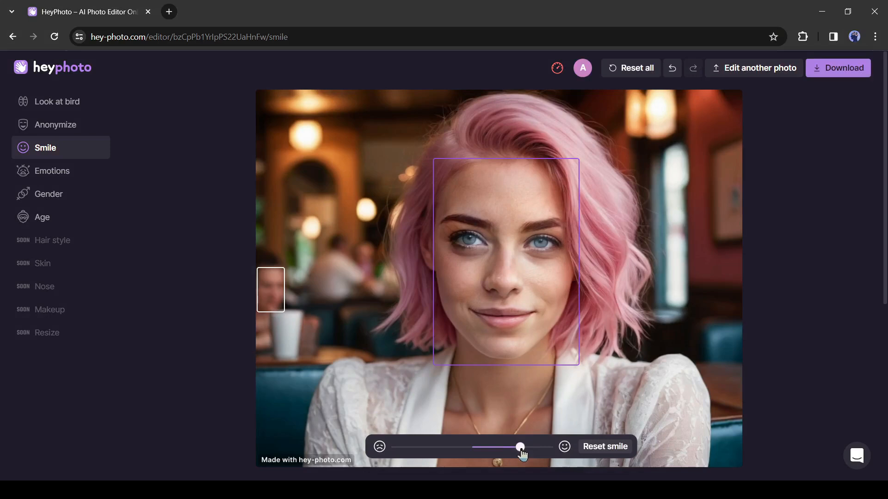
{"action": "left_click_drag", "start_coordinate": [520, 446], "coordinate": [547, 446]}
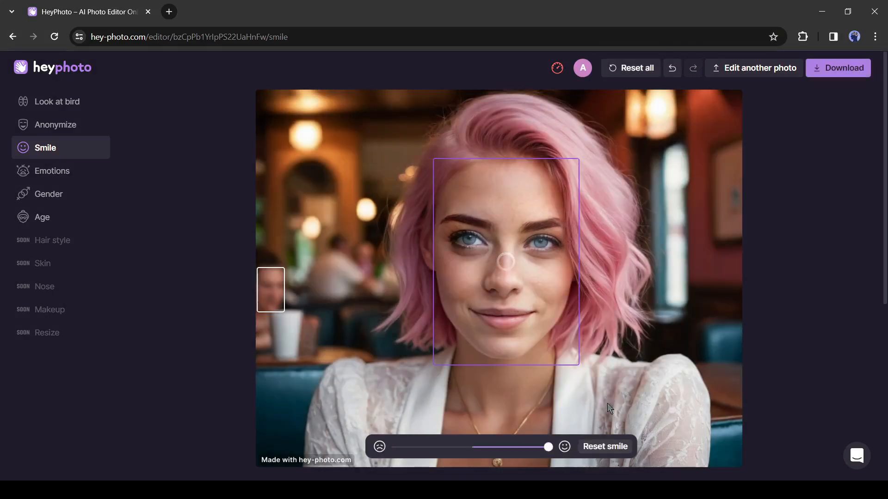
{"action": "left_click_drag", "start_coordinate": [545, 447], "coordinate": [545, 447]}
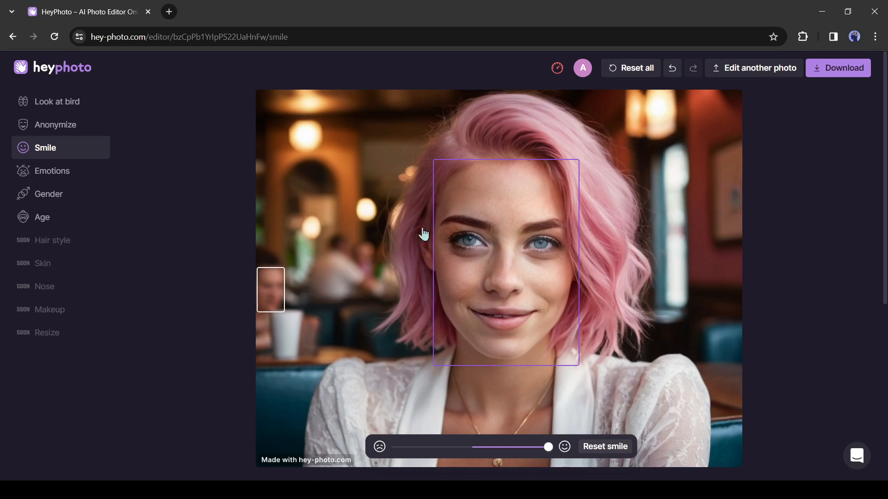
{"action": "mouse_move", "coordinate": [417, 384]}
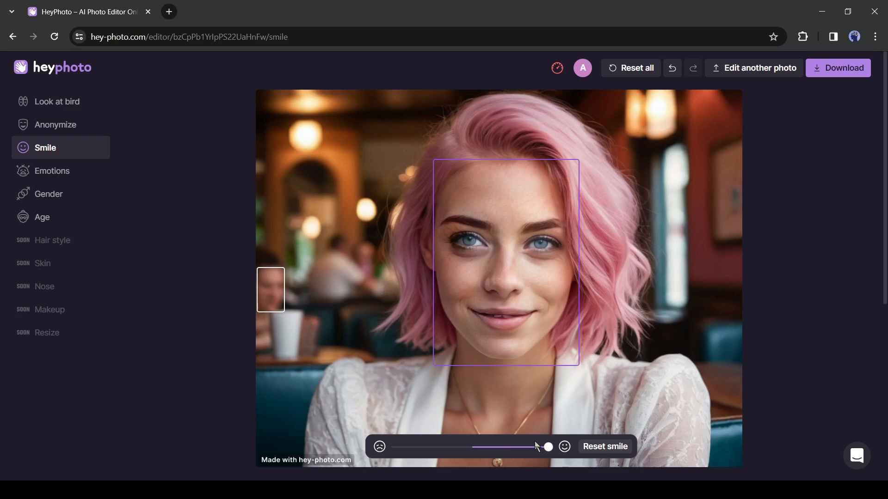
Bring the smile back down to a faint, almost neutral expression slightly left of centre.
{"action": "left_click_drag", "start_coordinate": [548, 447], "coordinate": [429, 447]}
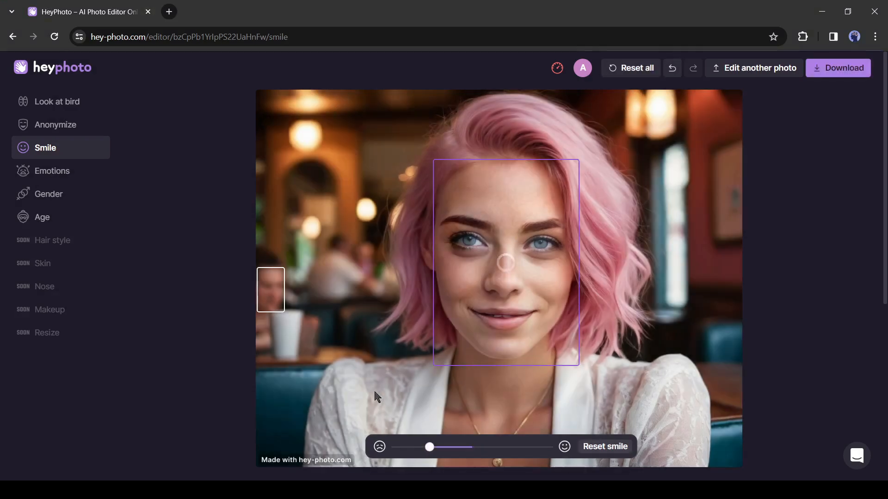
{"action": "left_click_drag", "start_coordinate": [429, 447], "coordinate": [429, 447]}
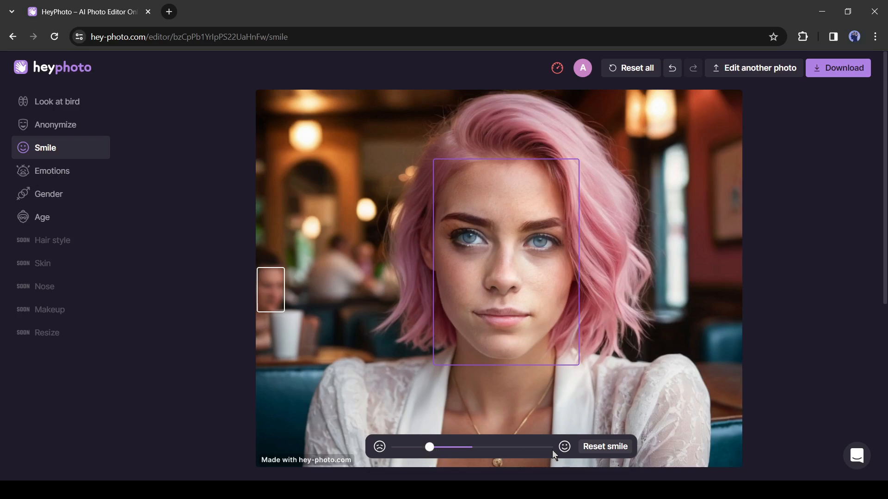
{"action": "mouse_move", "coordinate": [458, 453]}
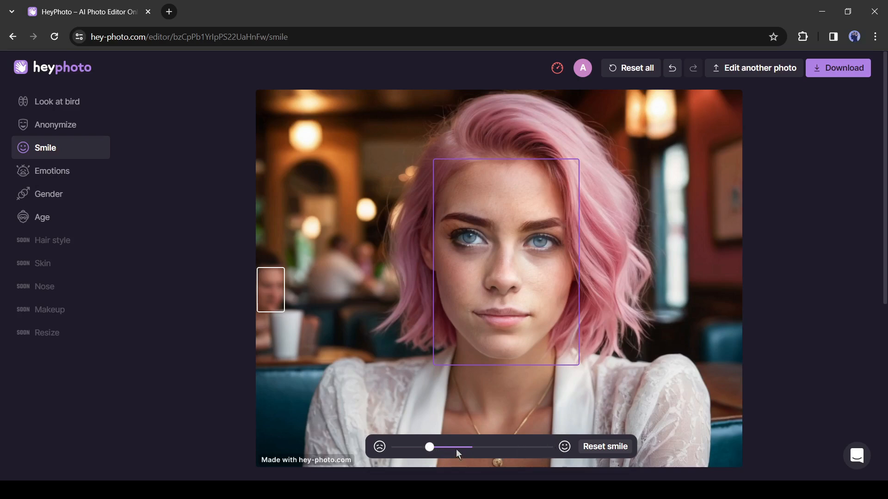
{"action": "left_click_drag", "start_coordinate": [429, 446], "coordinate": [453, 446]}
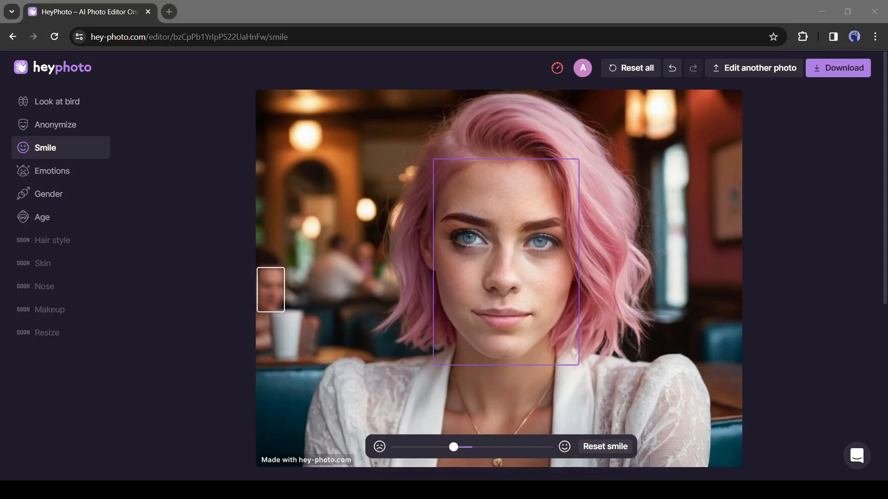
Try the scared, surprised and third emotion presets on the woman's face.
{"action": "left_click", "coordinate": [52, 170]}
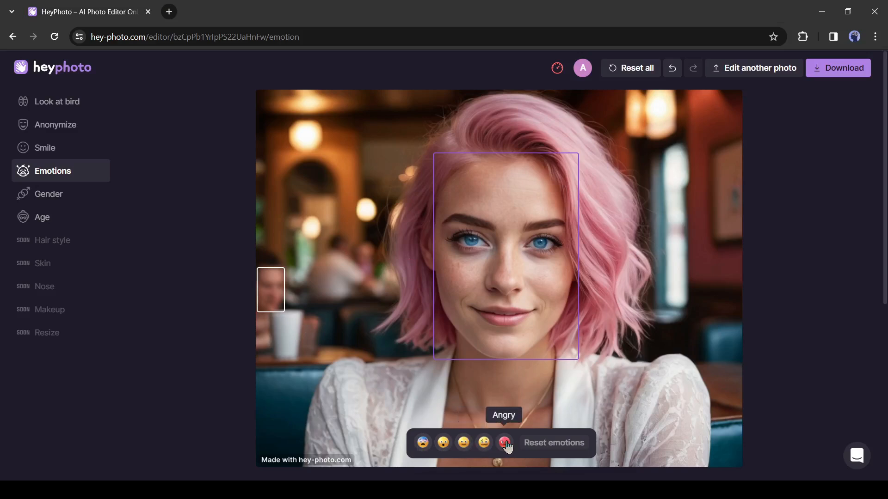
{"action": "mouse_move", "coordinate": [423, 443]}
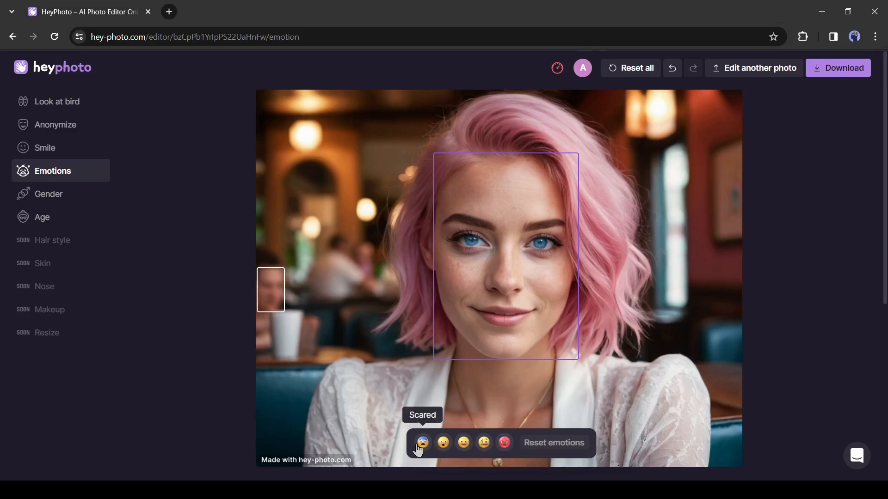
{"action": "left_click", "coordinate": [422, 443]}
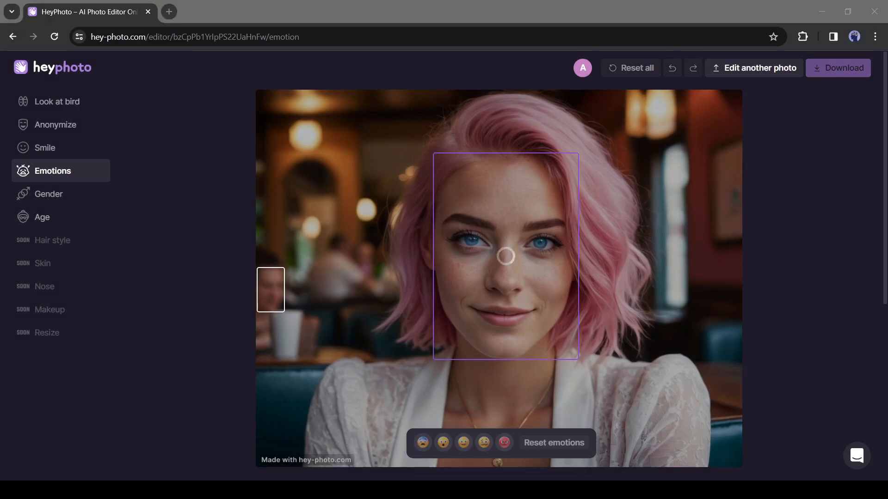
{"action": "left_click", "coordinate": [422, 442]}
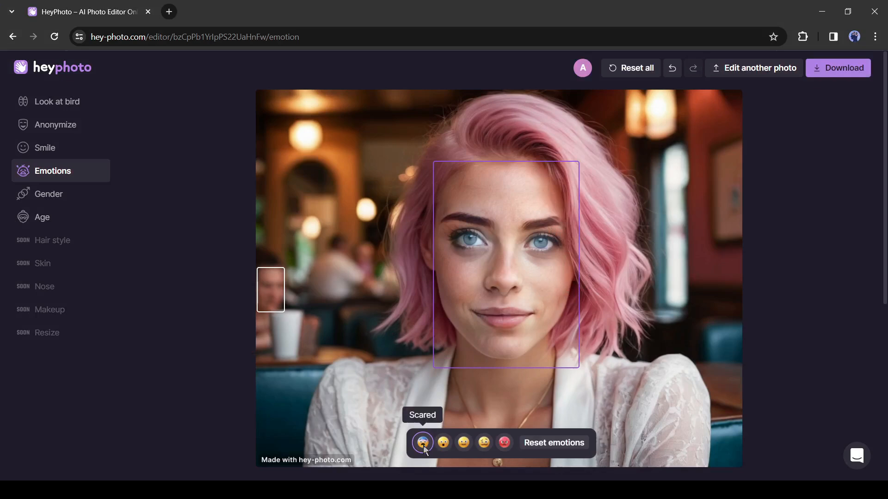
{"action": "left_click", "coordinate": [422, 443]}
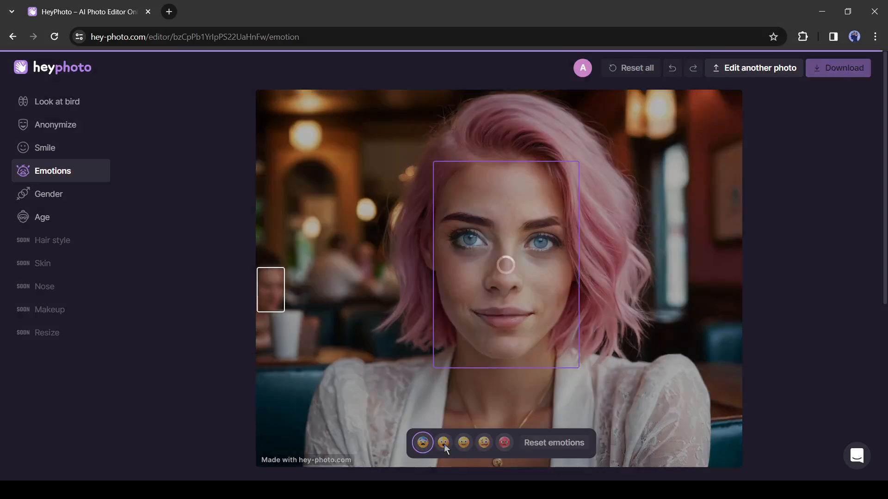
{"action": "left_click", "coordinate": [443, 442]}
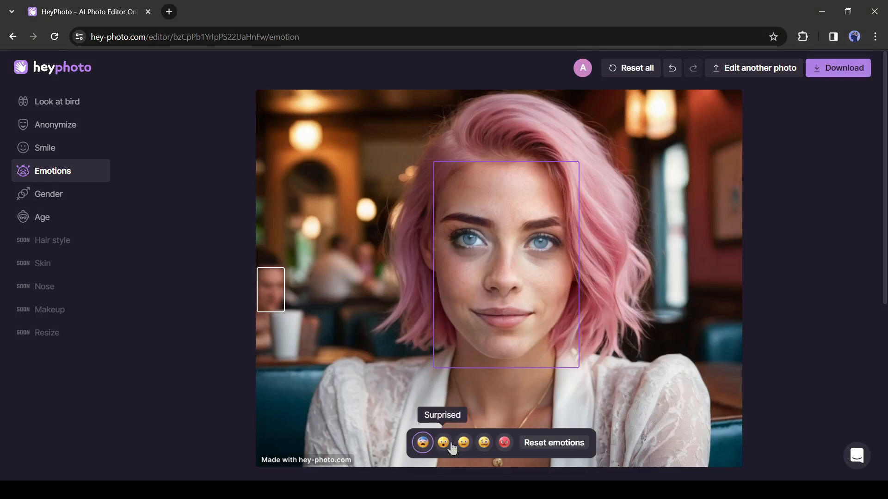
{"action": "left_click", "coordinate": [463, 443]}
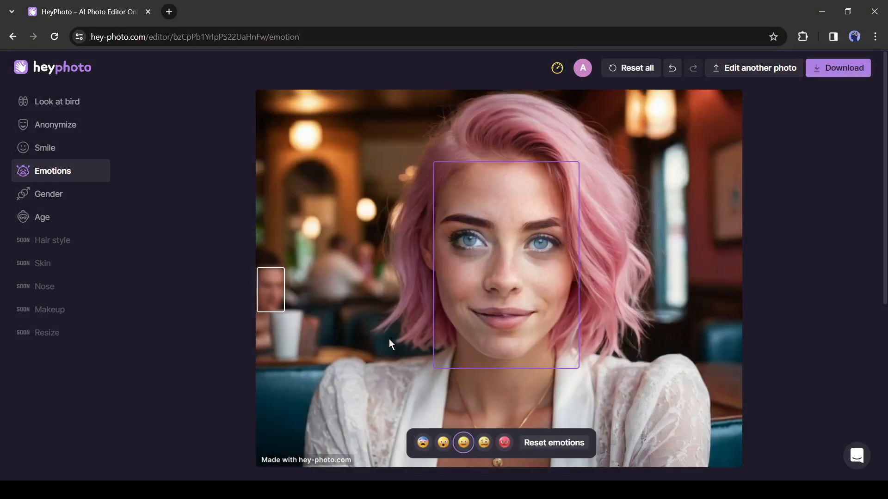
{"action": "mouse_move", "coordinate": [516, 326]}
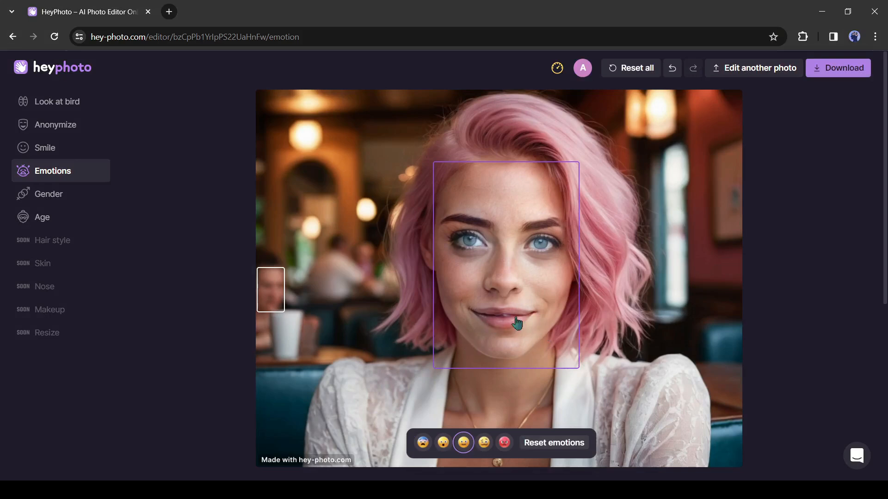
{"action": "mouse_move", "coordinate": [518, 307]}
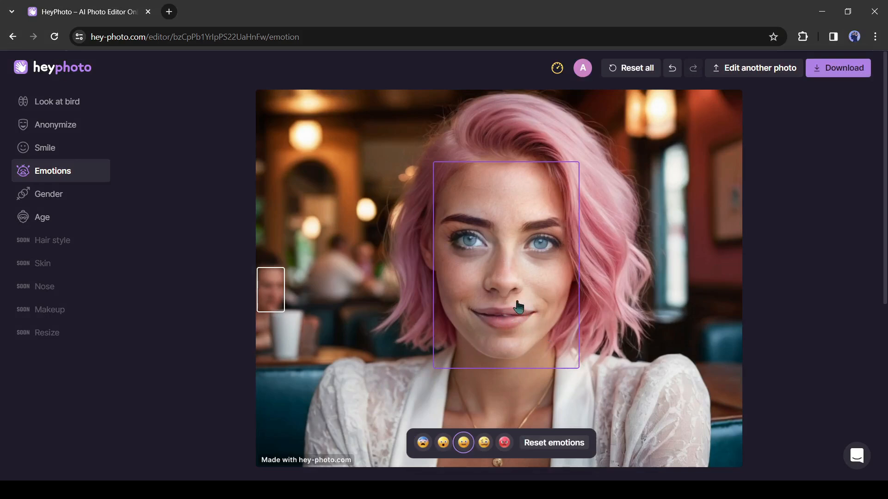
{"action": "mouse_move", "coordinate": [461, 187]}
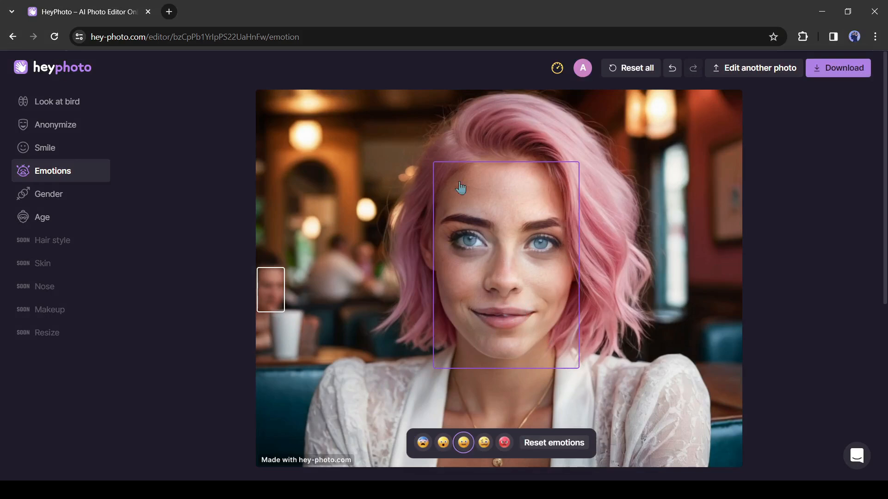
{"action": "mouse_move", "coordinate": [524, 371]}
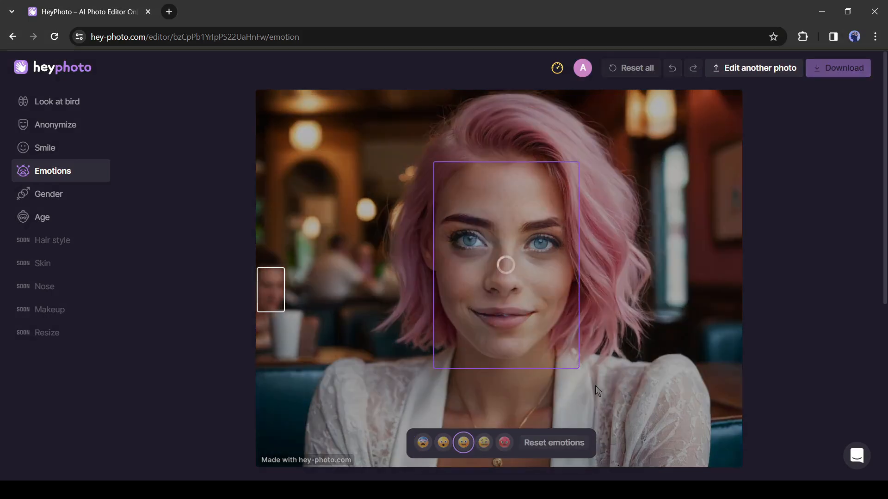
Apply the Disgusted preset, then switch her to the Angry expression with furrowed brows.
{"action": "left_click", "coordinate": [484, 443]}
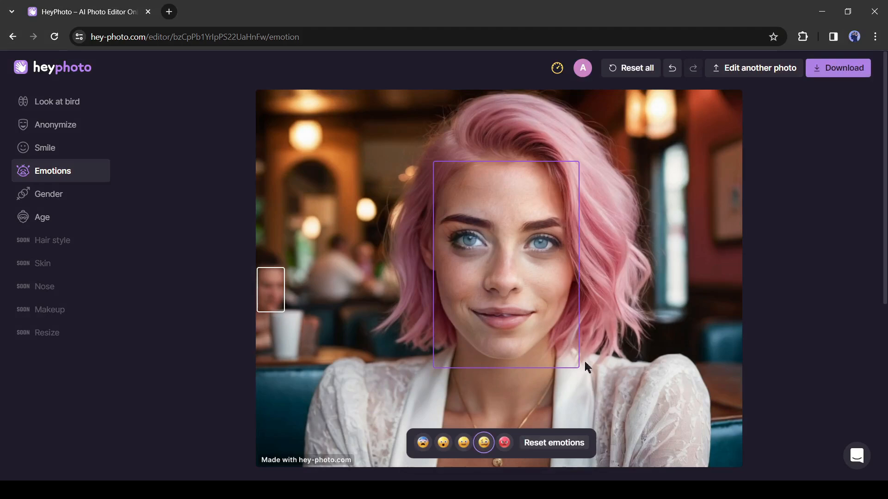
{"action": "mouse_move", "coordinate": [484, 443]}
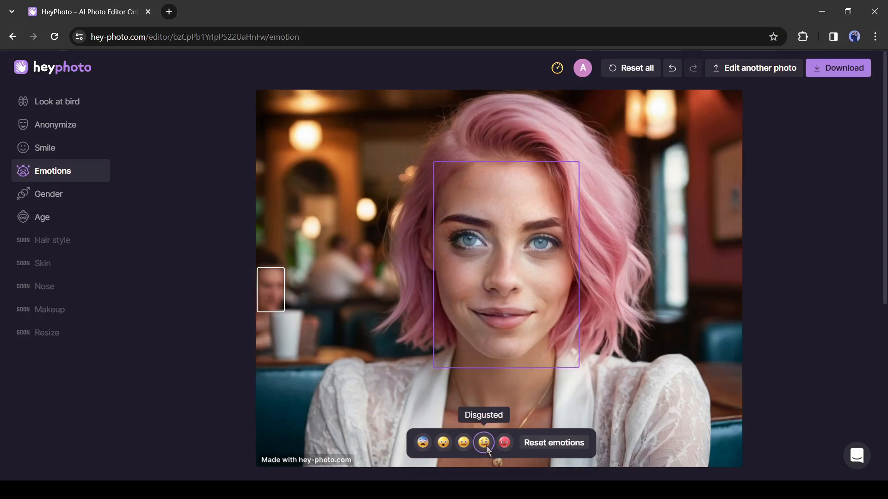
{"action": "left_click", "coordinate": [504, 443]}
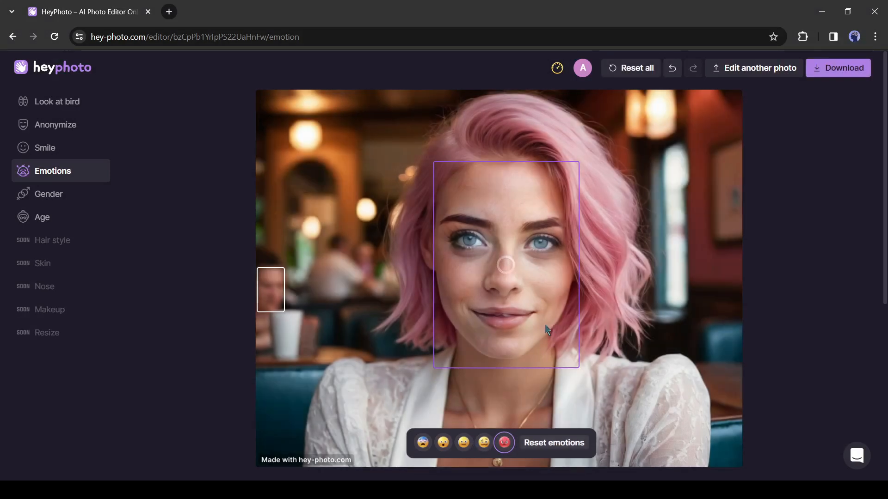
{"action": "left_click", "coordinate": [504, 443]}
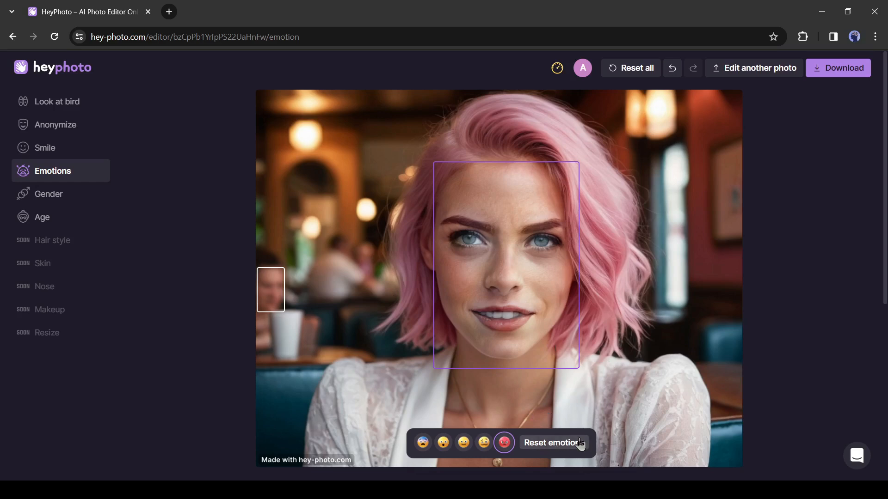
Reset the angry emotion, shift gender to fully feminine and fully masculine, then reset to her original look.
{"action": "left_click", "coordinate": [48, 194]}
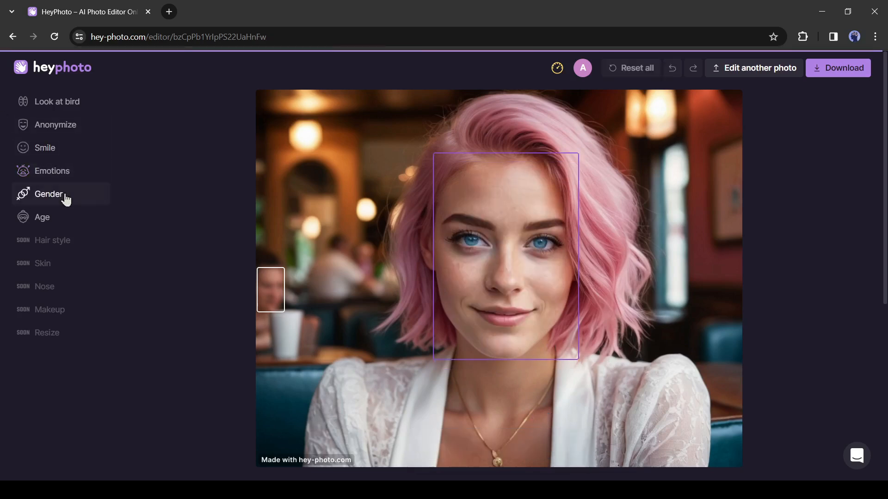
{"action": "left_click", "coordinate": [49, 194]}
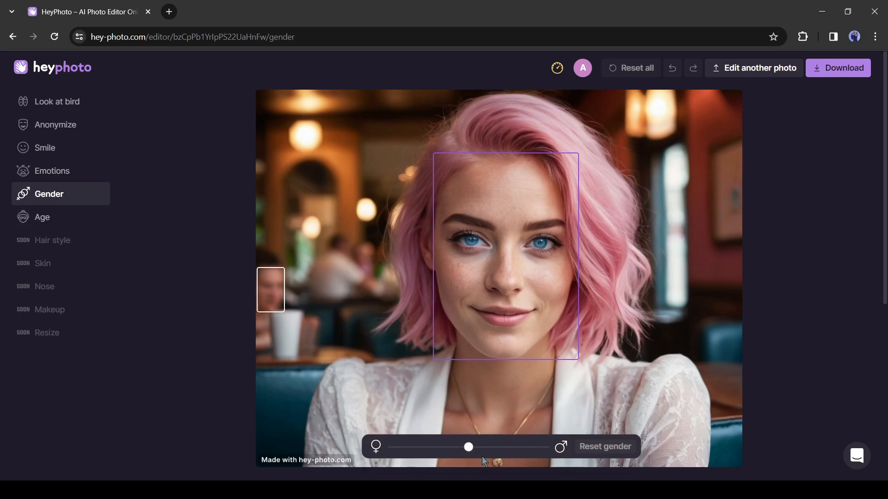
{"action": "mouse_move", "coordinate": [561, 449]}
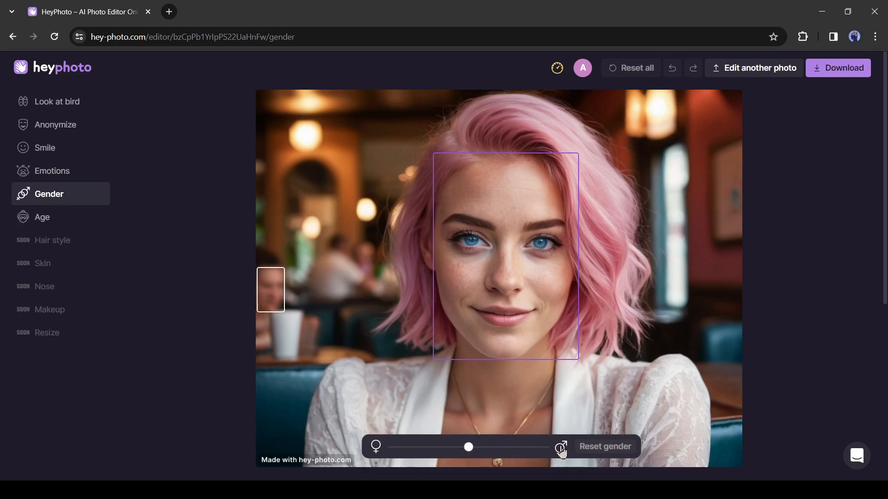
{"action": "left_click_drag", "start_coordinate": [468, 448], "coordinate": [450, 448]}
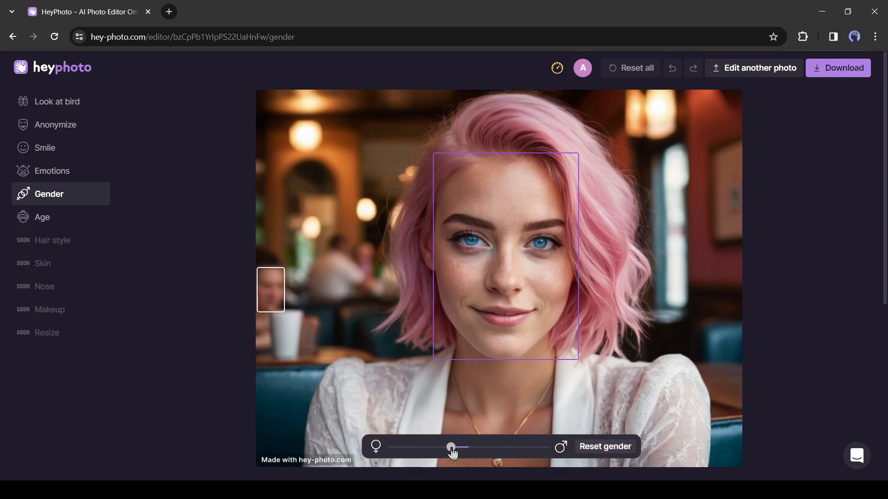
{"action": "left_click_drag", "start_coordinate": [451, 447], "coordinate": [391, 447]}
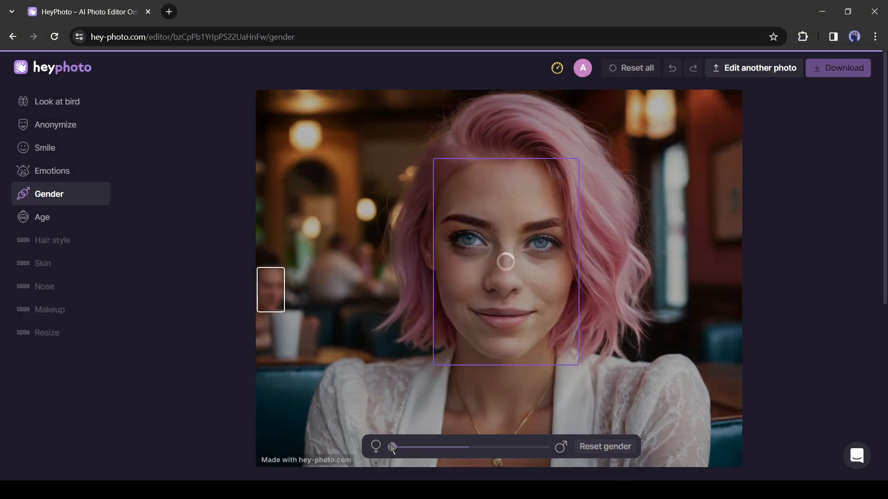
{"action": "left_click_drag", "start_coordinate": [390, 447], "coordinate": [493, 447]}
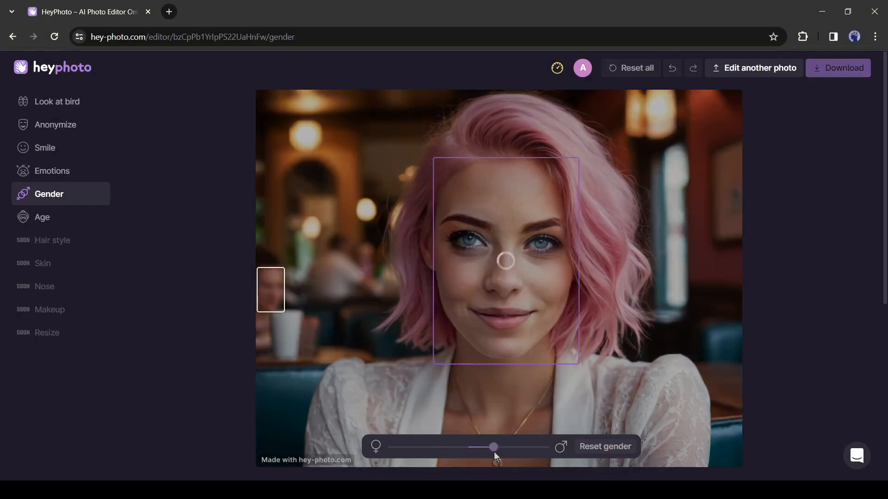
{"action": "left_click_drag", "start_coordinate": [492, 447], "coordinate": [544, 447]}
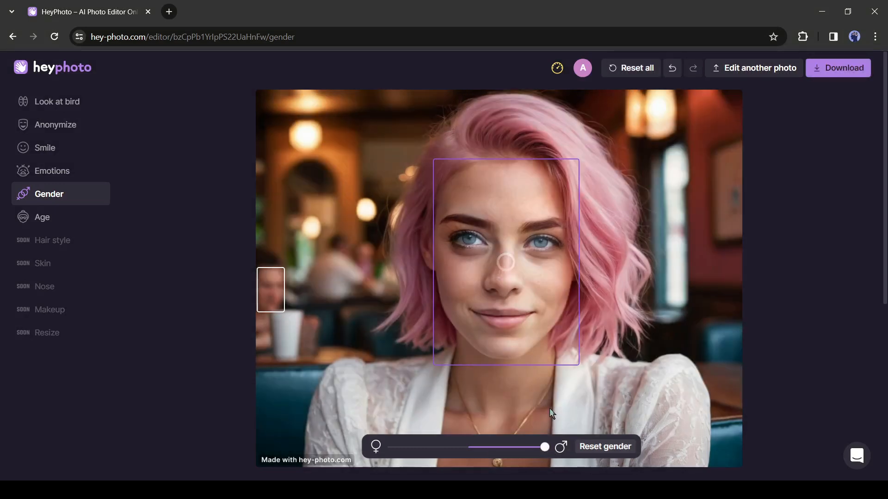
{"action": "mouse_move", "coordinate": [505, 326]}
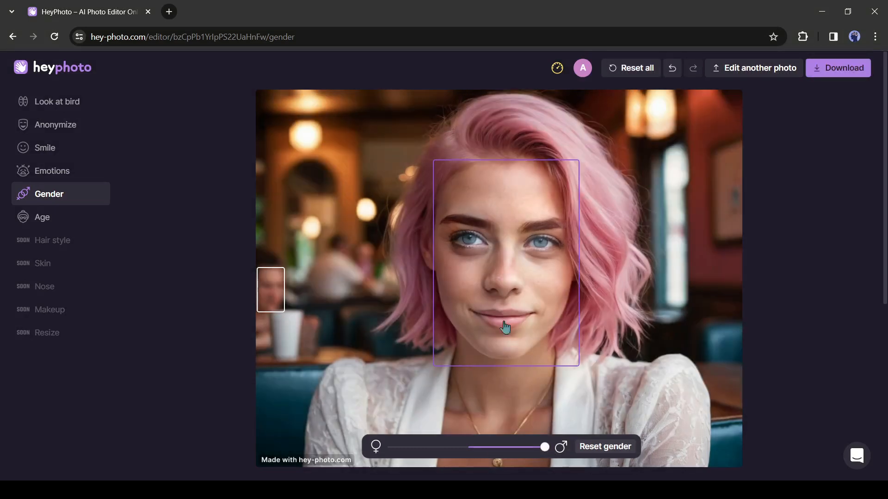
{"action": "left_click", "coordinate": [605, 446]}
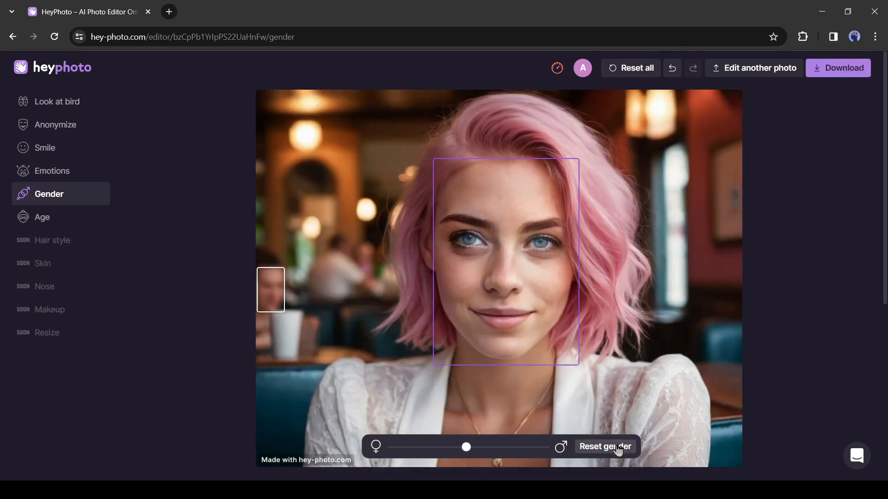
Try the age slider toward much younger and much older, settling on a slightly younger look.
{"action": "left_click", "coordinate": [42, 217]}
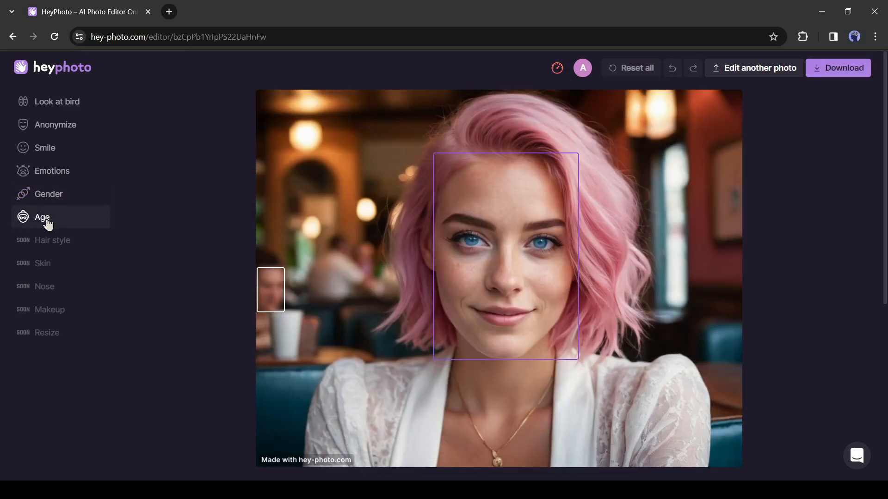
{"action": "left_click", "coordinate": [42, 217]}
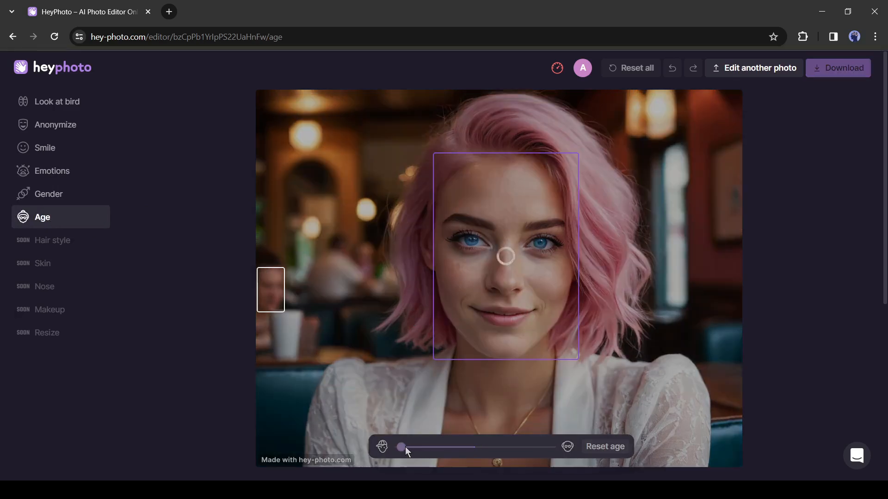
{"action": "left_click_drag", "start_coordinate": [401, 447], "coordinate": [547, 447]}
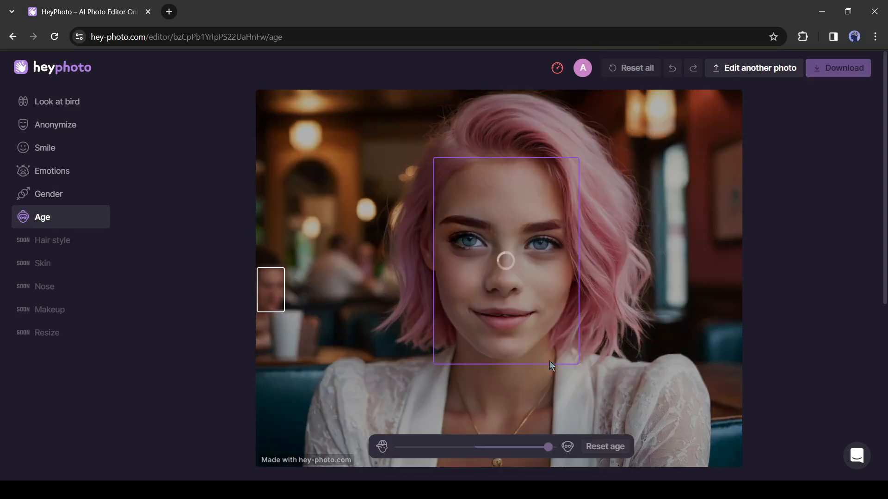
{"action": "left_click_drag", "start_coordinate": [547, 446], "coordinate": [517, 447]}
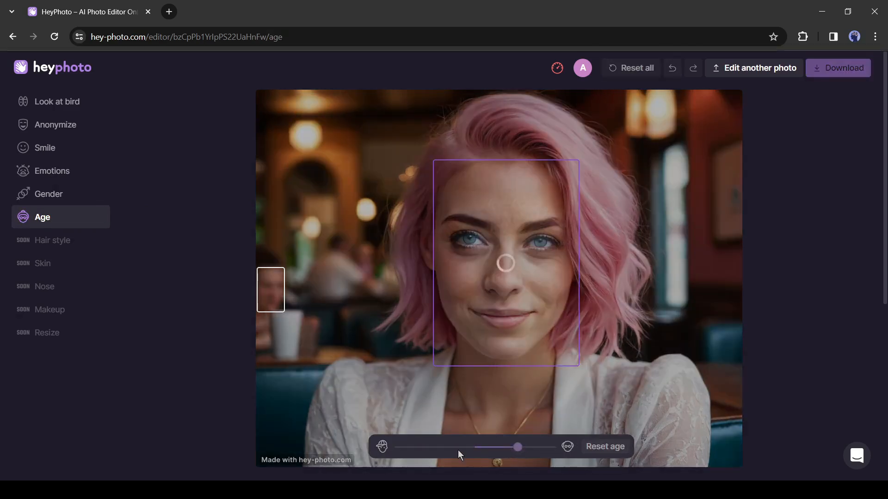
{"action": "left_click_drag", "start_coordinate": [515, 447], "coordinate": [453, 447]}
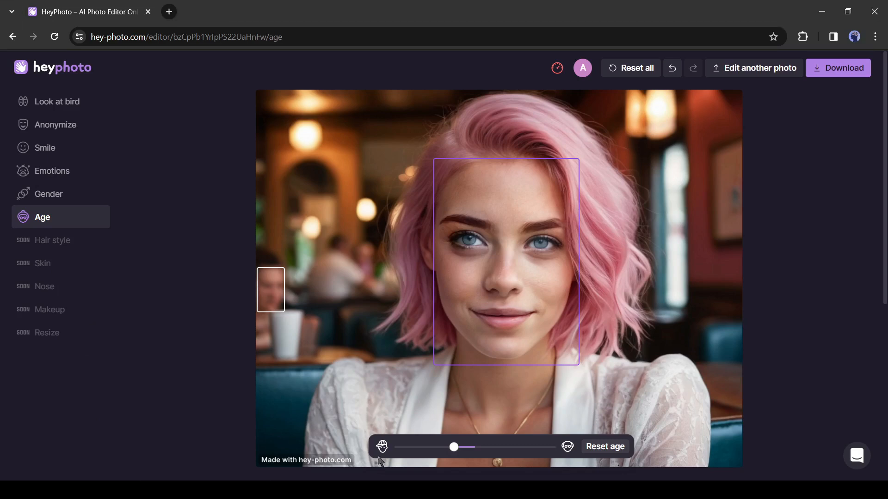
{"action": "mouse_move", "coordinate": [838, 90]}
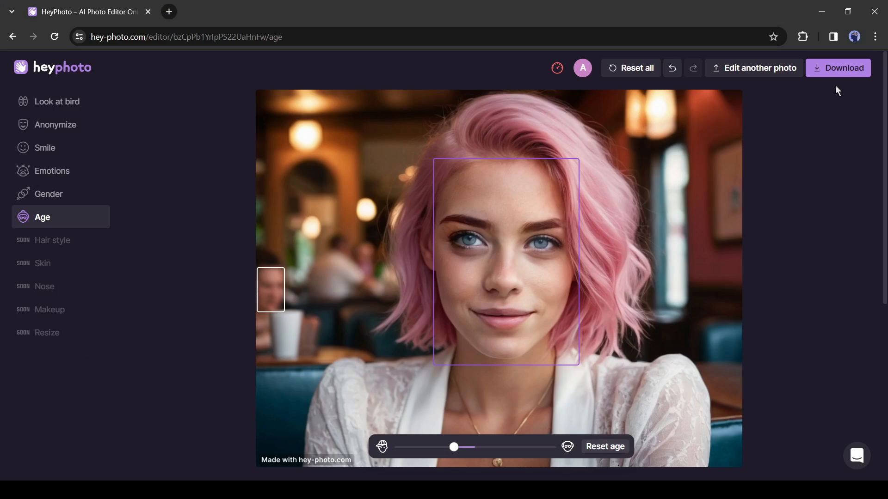
Download the edited portrait from the top-right Download button.
{"action": "left_click", "coordinate": [837, 68]}
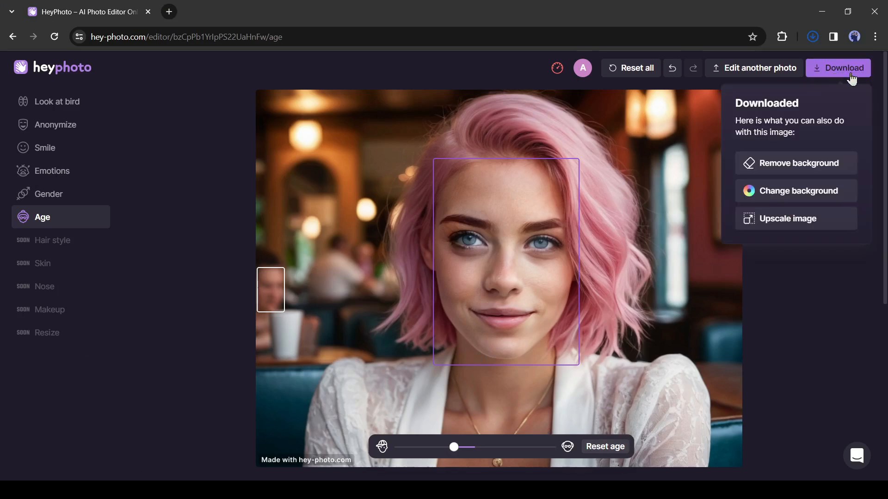
{"action": "mouse_move", "coordinate": [822, 92]}
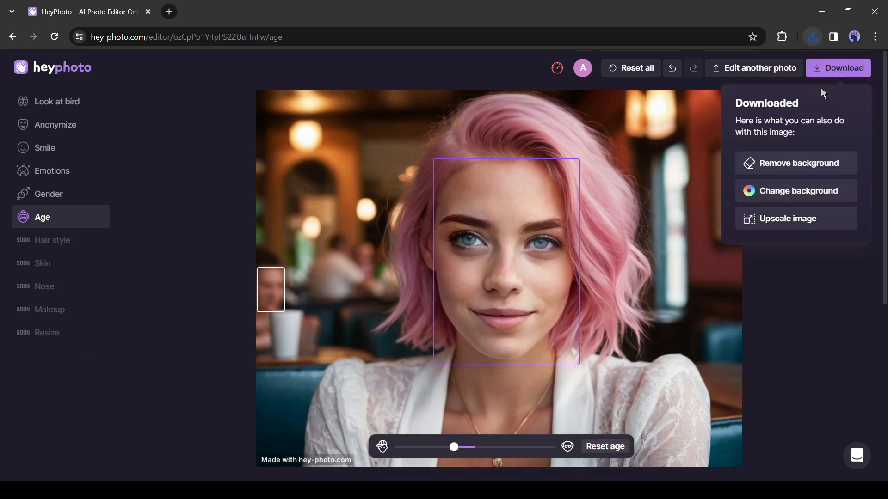
{"action": "mouse_move", "coordinate": [845, 100]}
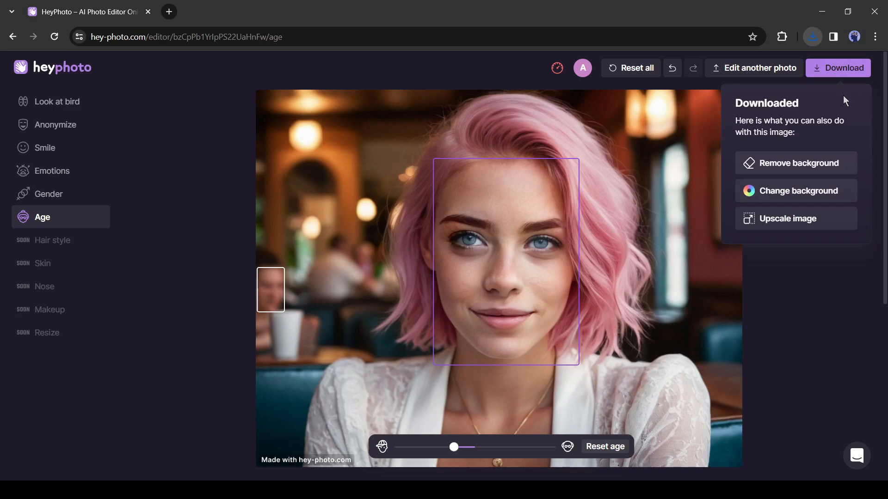
{"action": "mouse_move", "coordinate": [300, 400]}
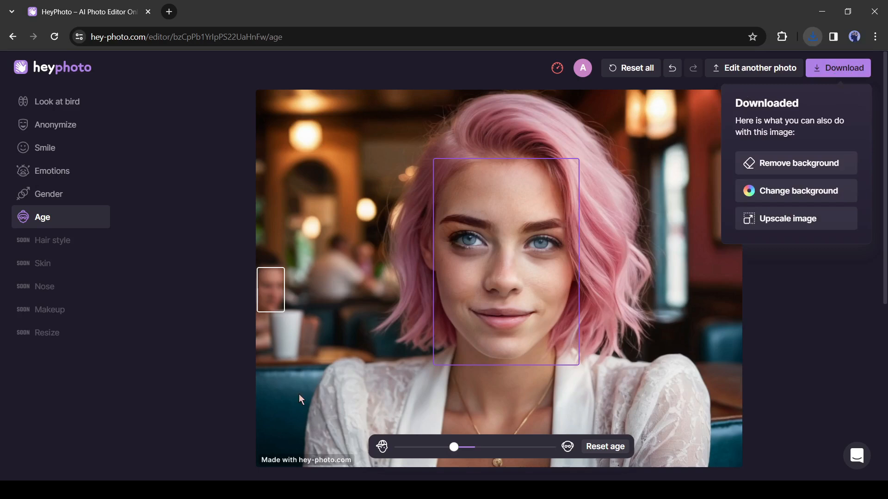